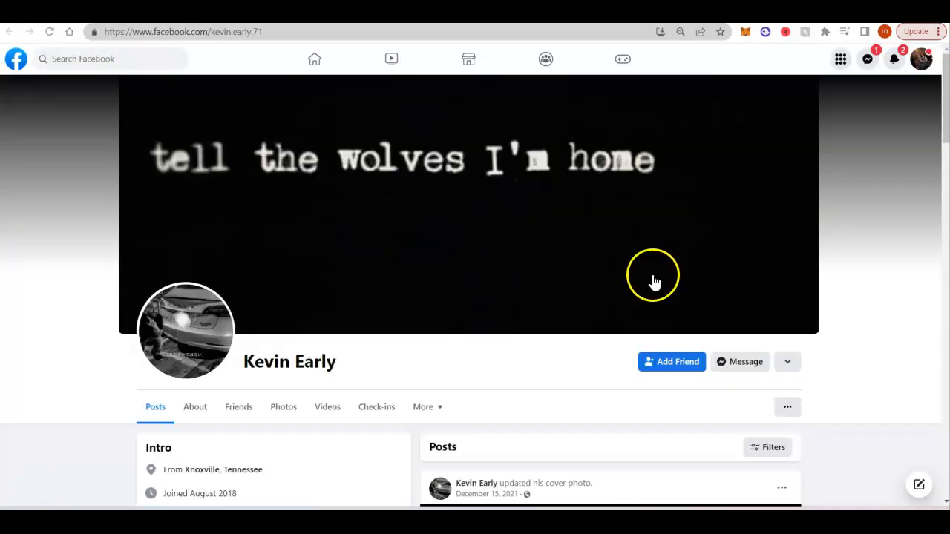
# - Scroll the knoxvilleexcavating.com home page down to the footer contact details and back up
pyautogui.scroll(-3)
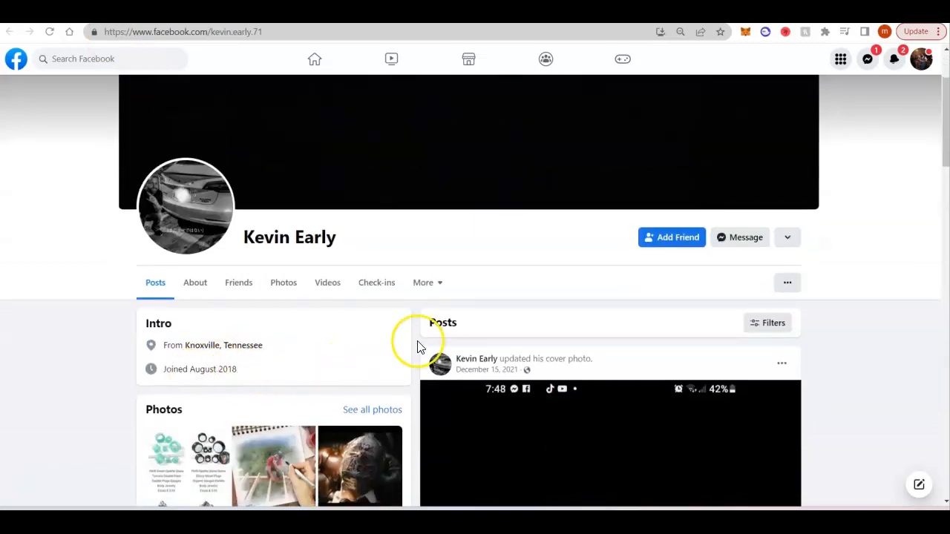
pyautogui.scroll(3)
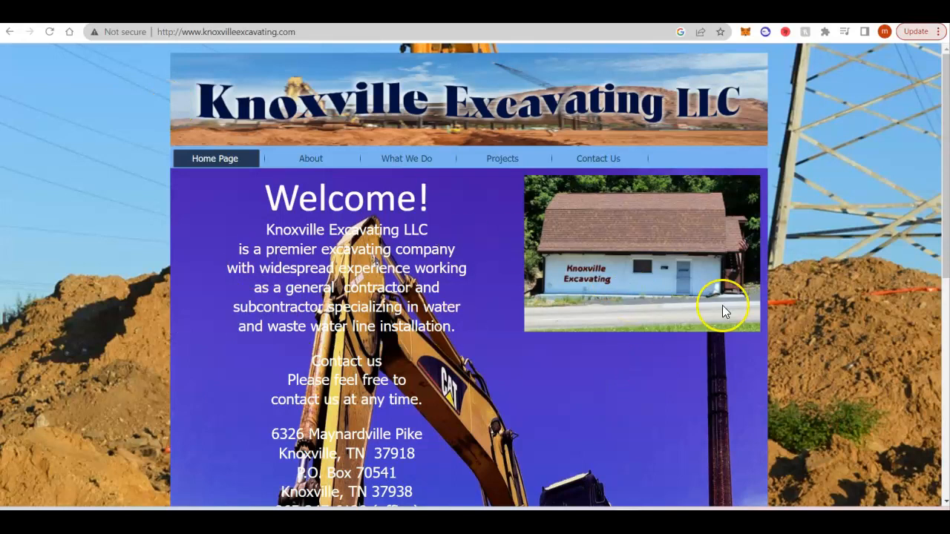
pyautogui.moveTo(726, 310)
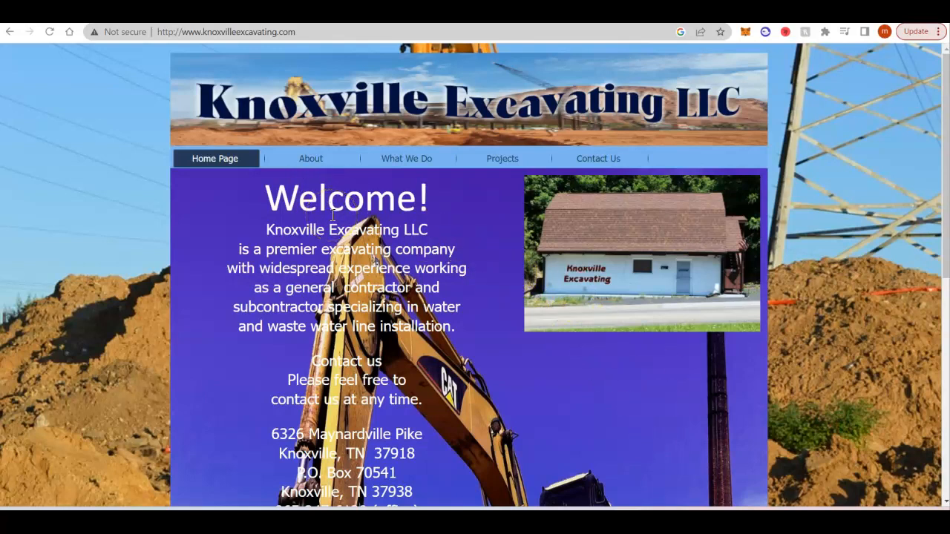
pyautogui.scroll(-3)
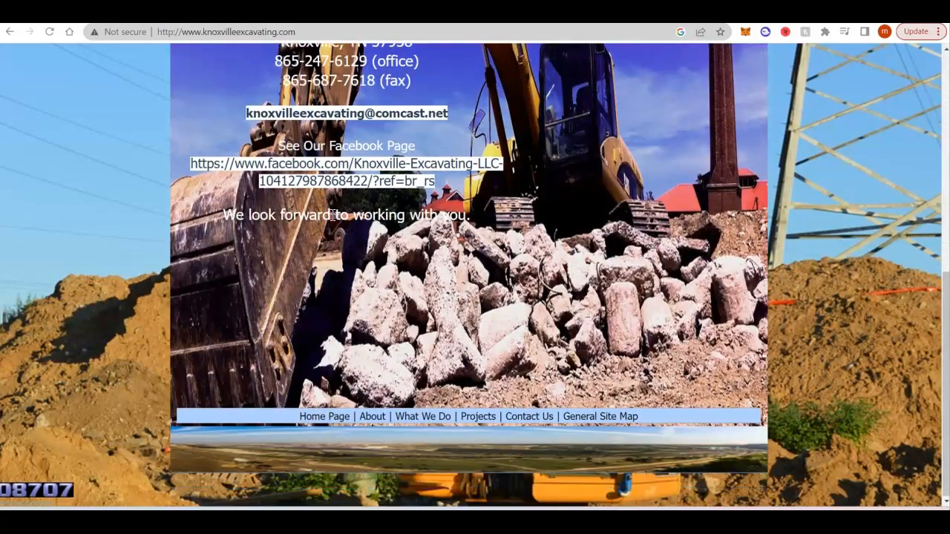
pyautogui.scroll(3)
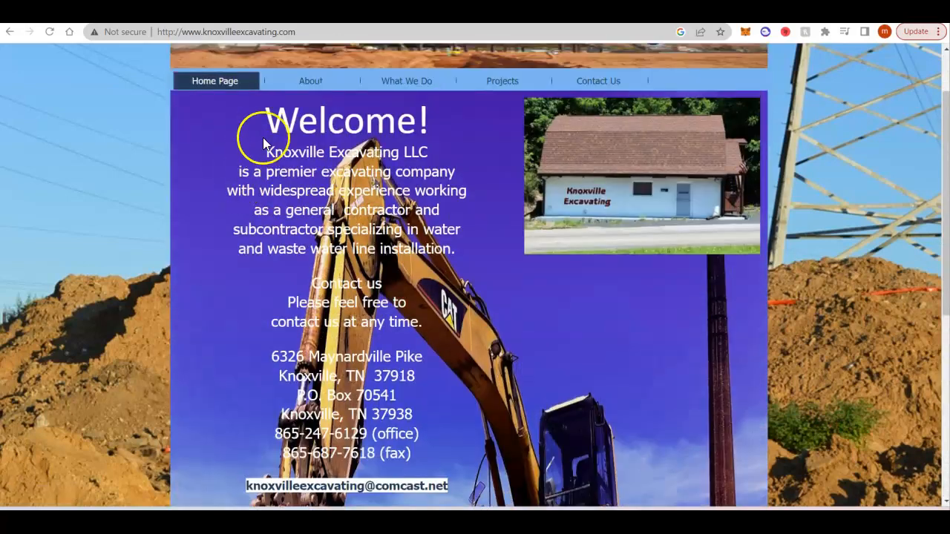
pyautogui.moveTo(430, 455)
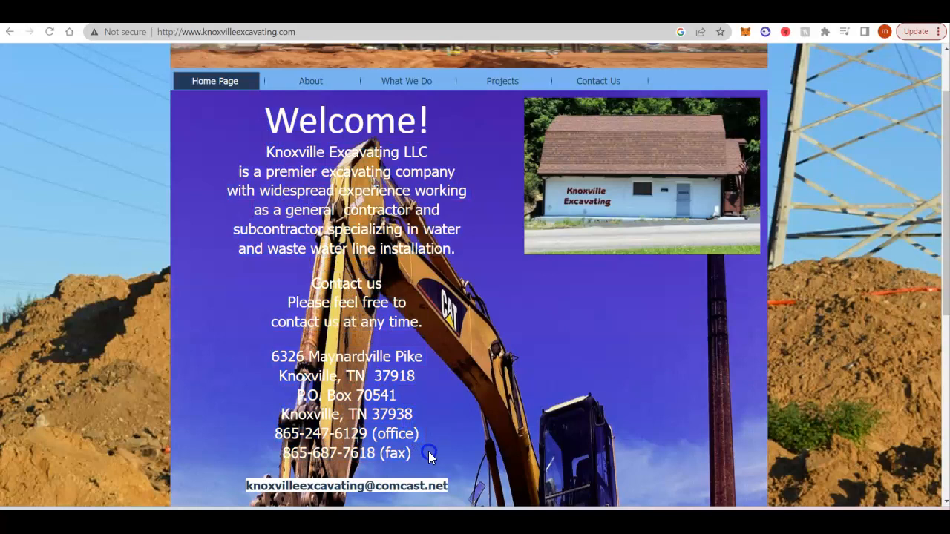
pyautogui.moveTo(112, 36)
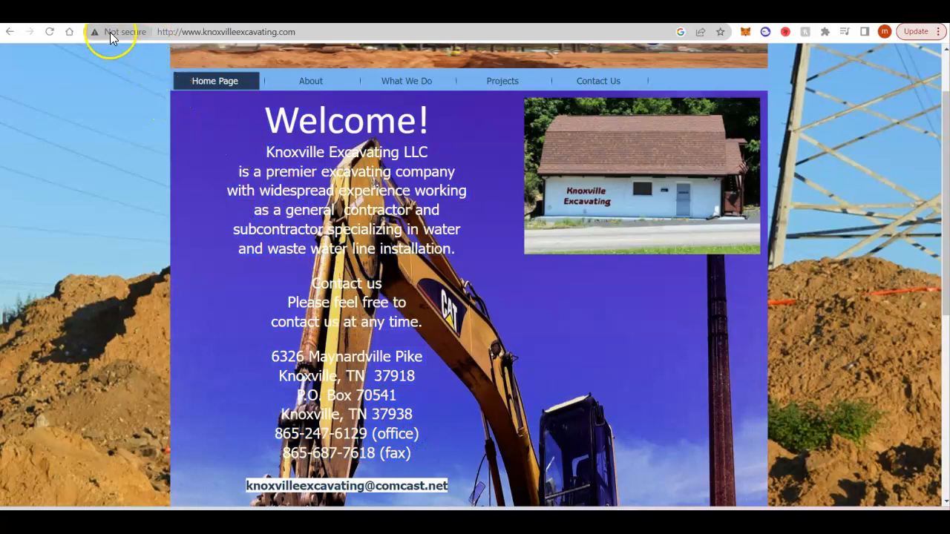
pyautogui.moveTo(165, 72)
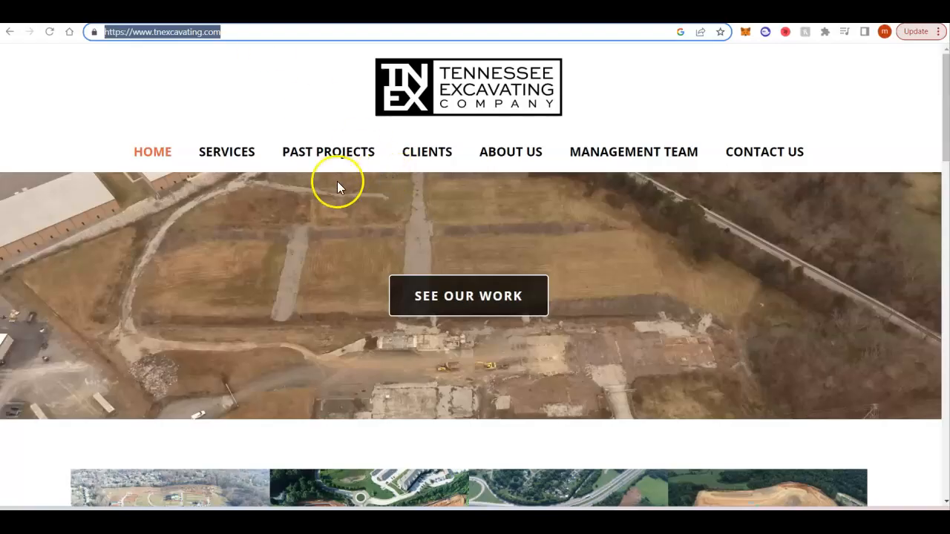
# - Scroll down through tnexcavating.com's project gallery and video section
pyautogui.scroll(-3)
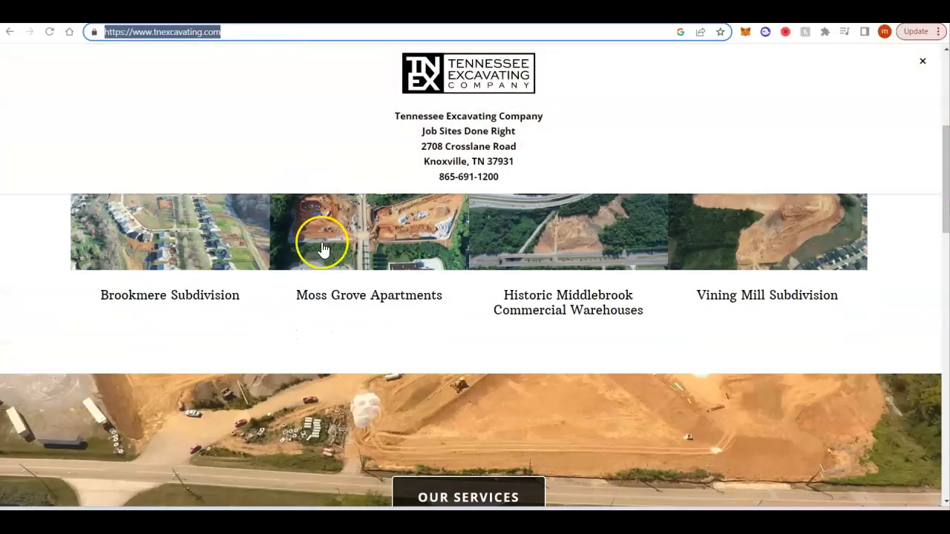
pyautogui.scroll(-3)
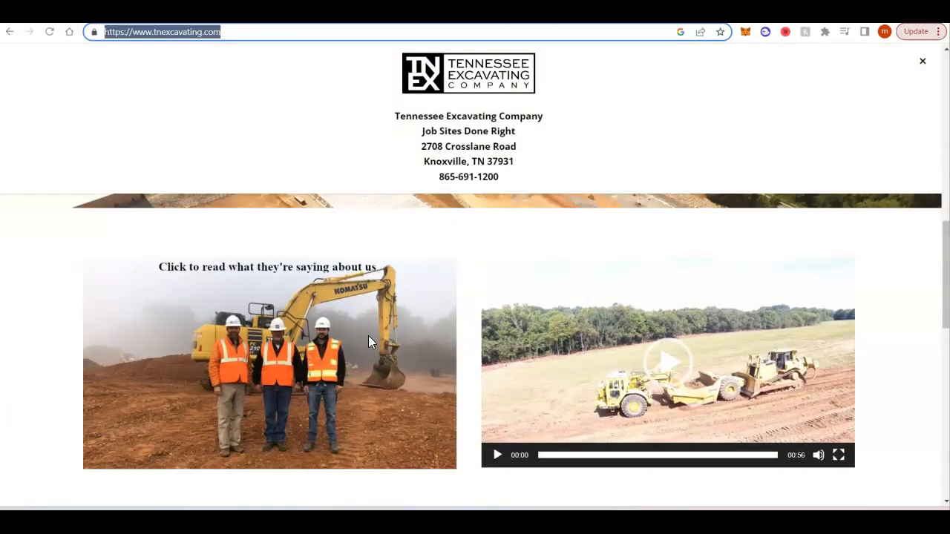
pyautogui.scroll(-3)
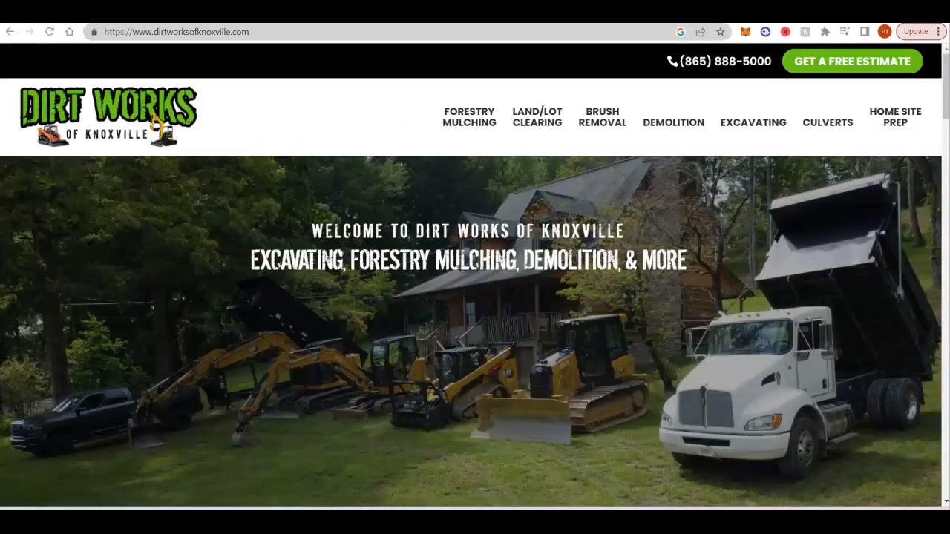
# - Scroll dirtworksofknoxville.com down to its service area section, then return to the top
pyautogui.scroll(-3)
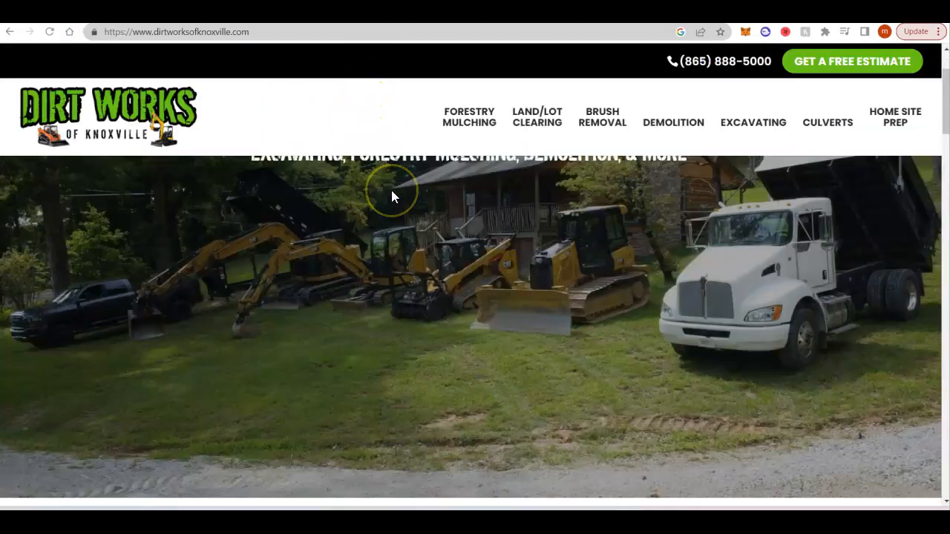
pyautogui.scroll(-3)
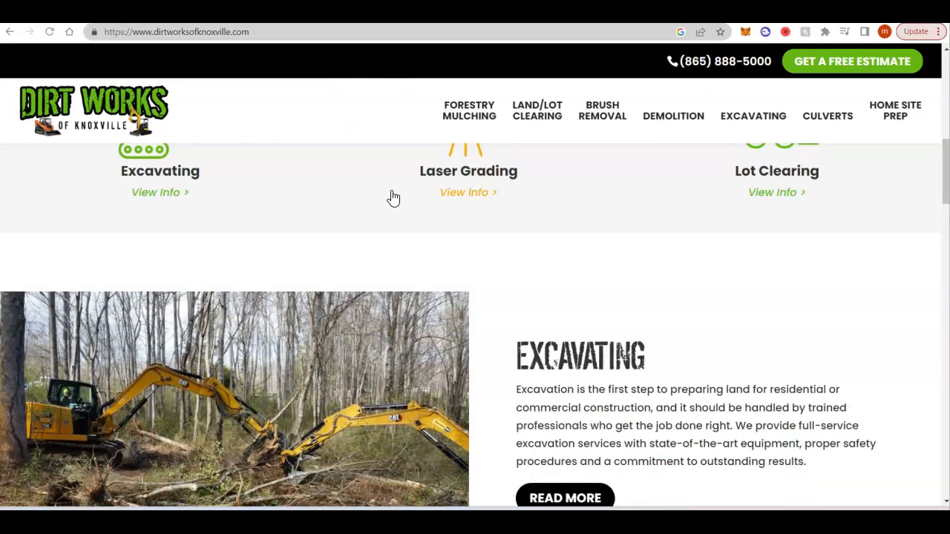
pyautogui.scroll(-3)
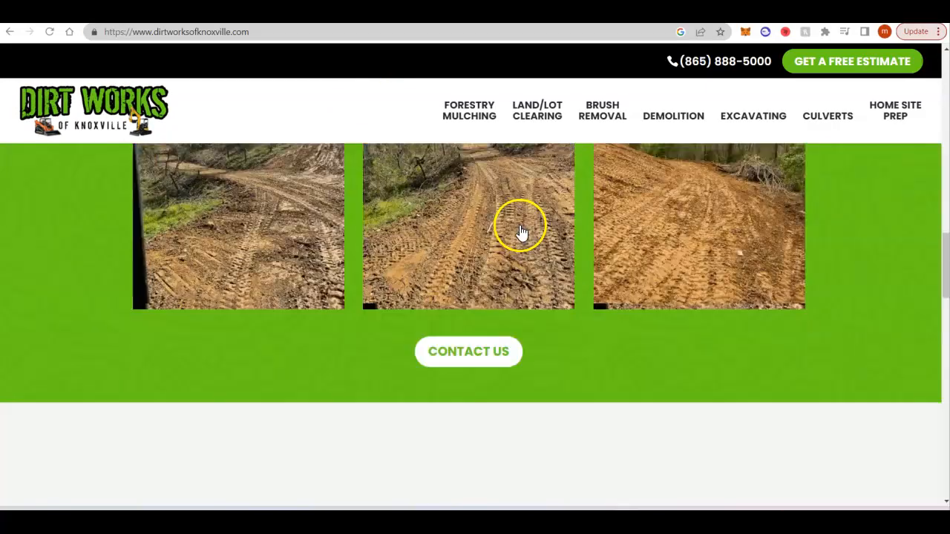
pyautogui.scroll(3)
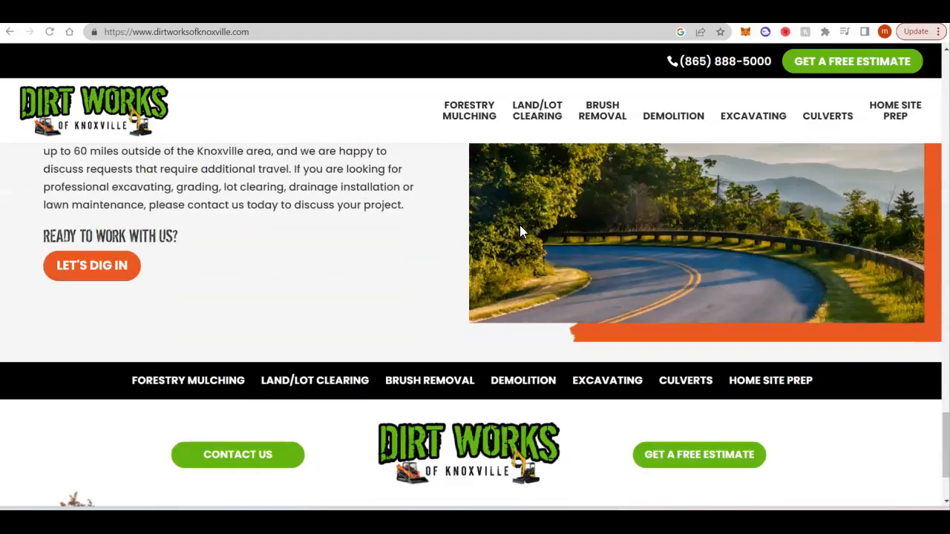
pyautogui.scroll(3)
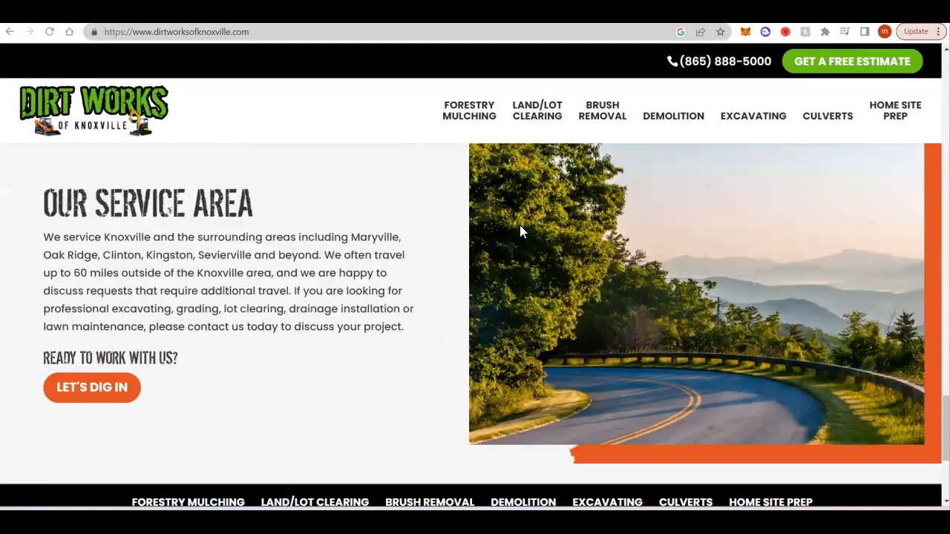
pyautogui.scroll(3)
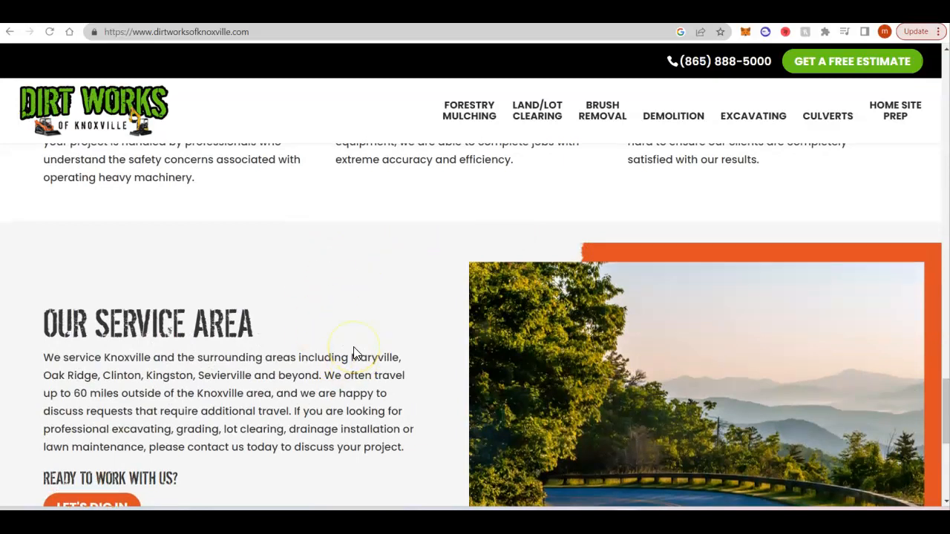
pyautogui.moveTo(357, 354)
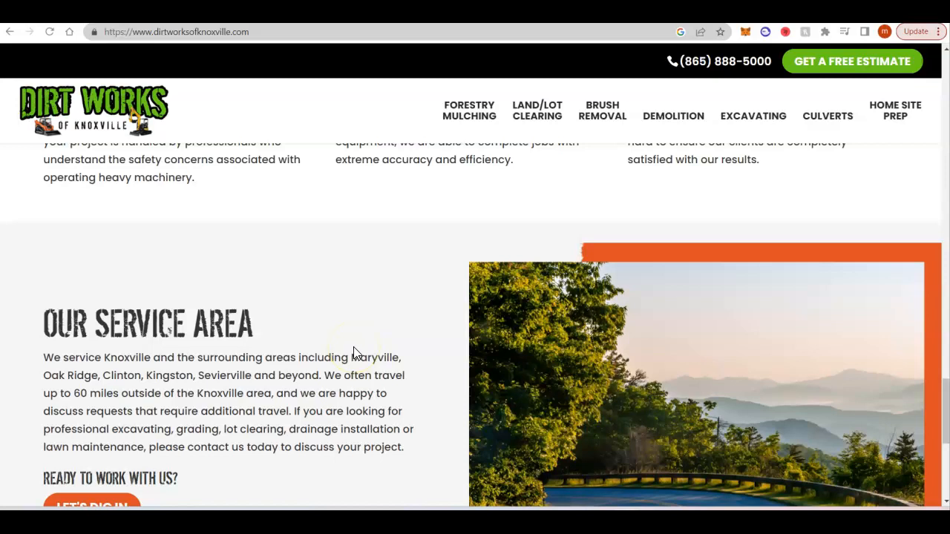
pyautogui.scroll(3)
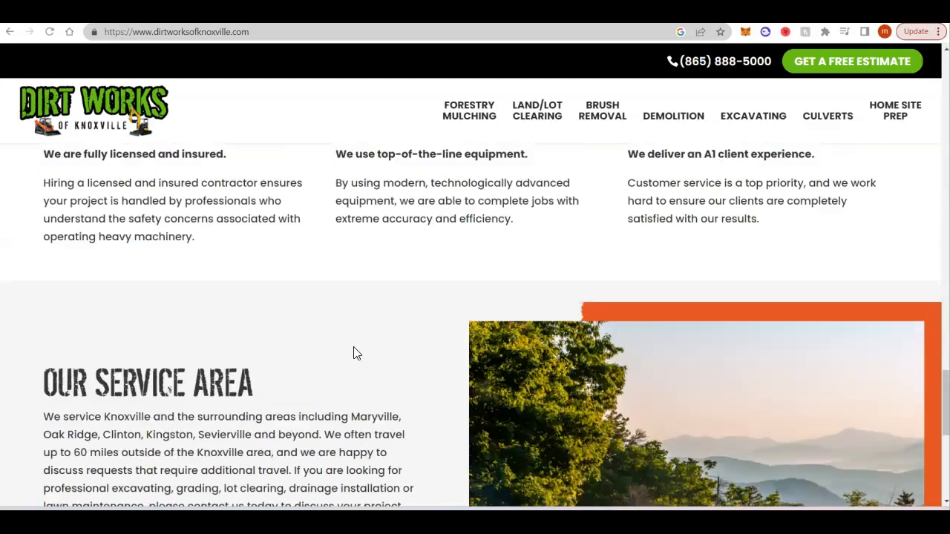
pyautogui.scroll(3)
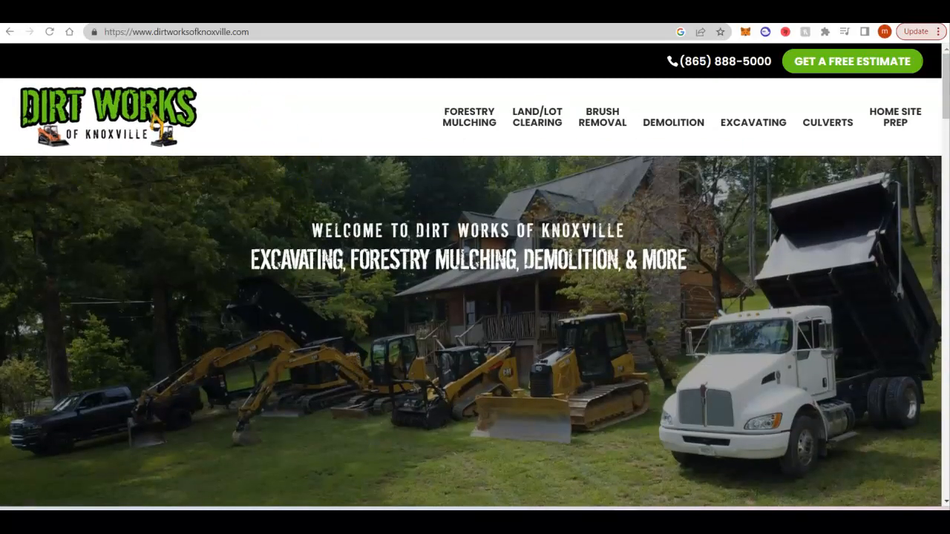
# - Switch to the Ahrefs Site Explorer overview for knoxvilleexcavating.com
pyautogui.click(175, 31)
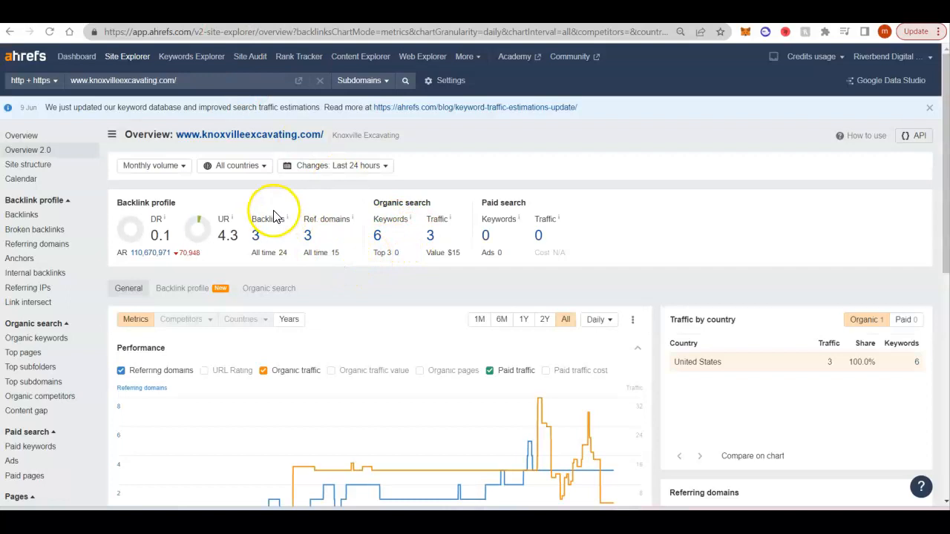
pyautogui.moveTo(230, 207)
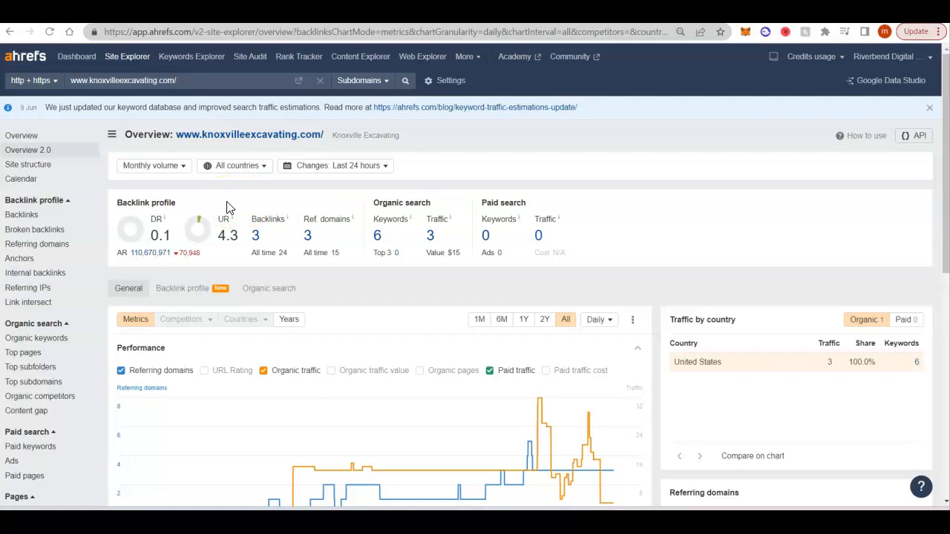
pyautogui.moveTo(18, 67)
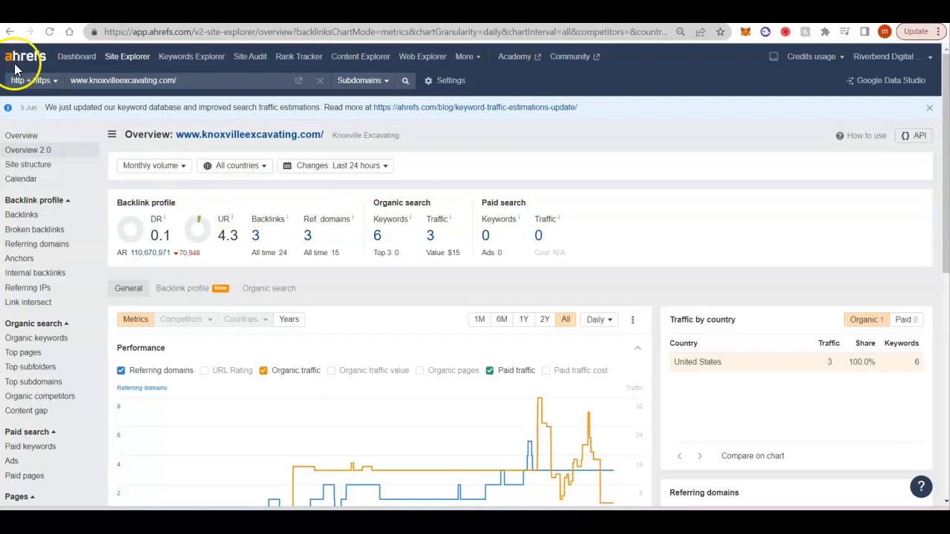
pyautogui.moveTo(163, 230)
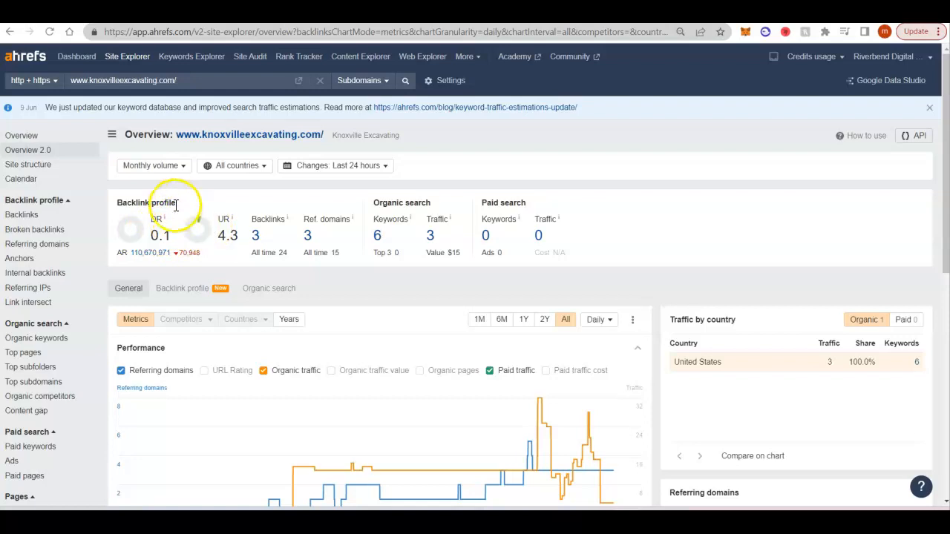
pyautogui.moveTo(178, 222)
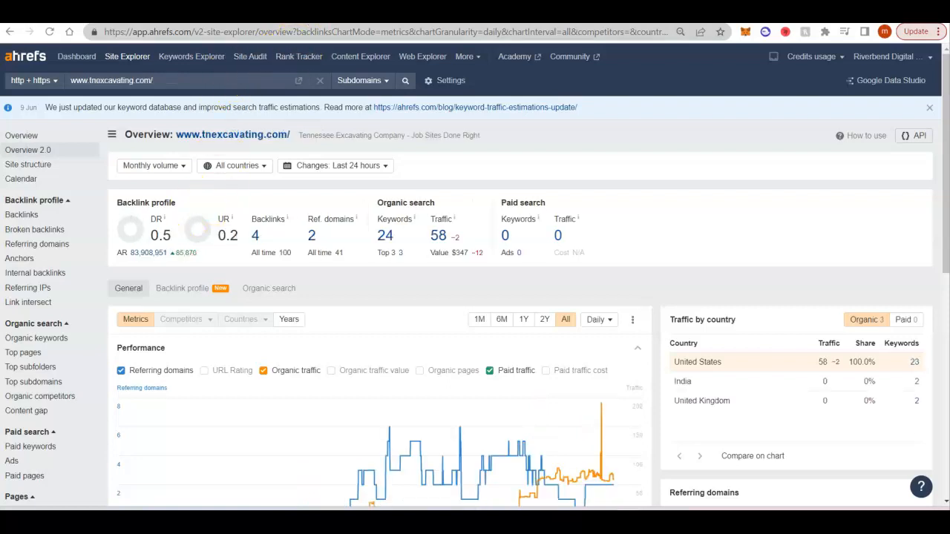
pyautogui.moveTo(191, 226)
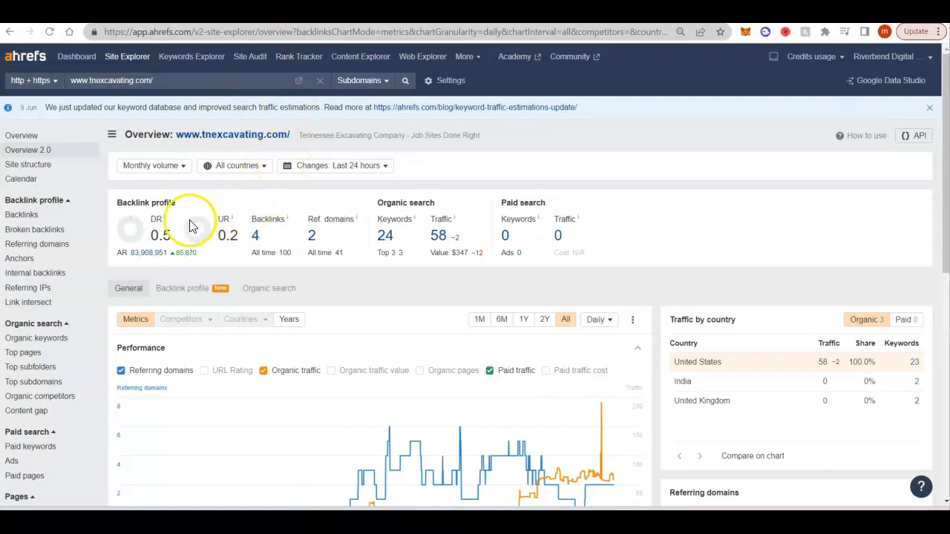
pyautogui.moveTo(256, 237)
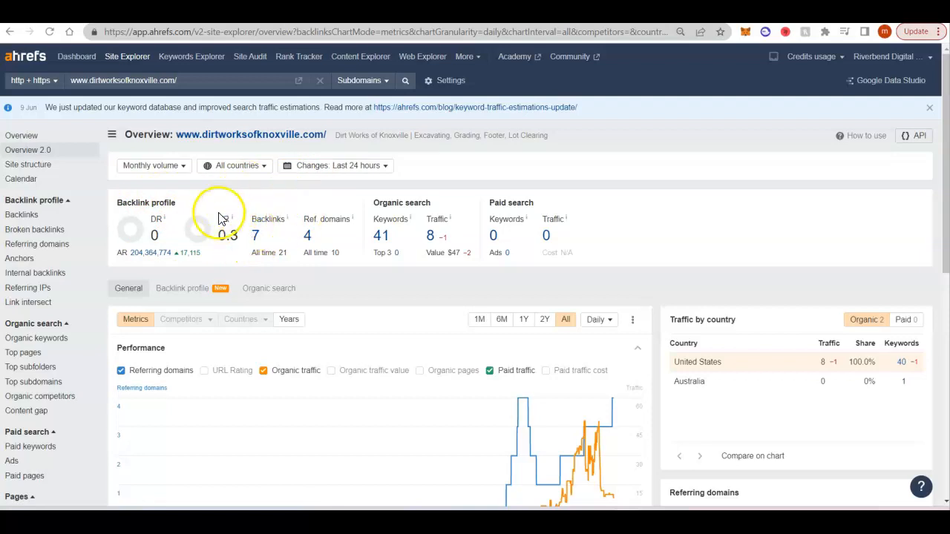
pyautogui.moveTo(221, 216)
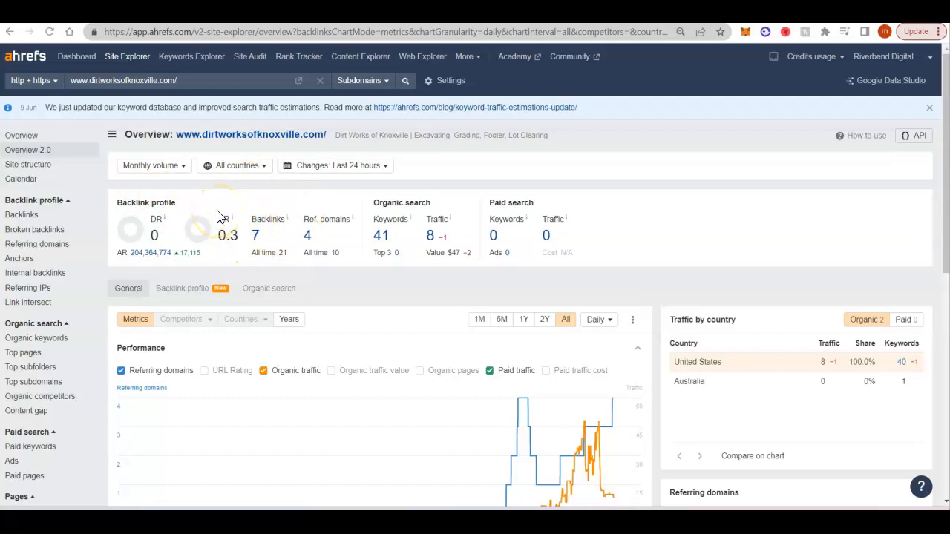
pyautogui.moveTo(273, 235)
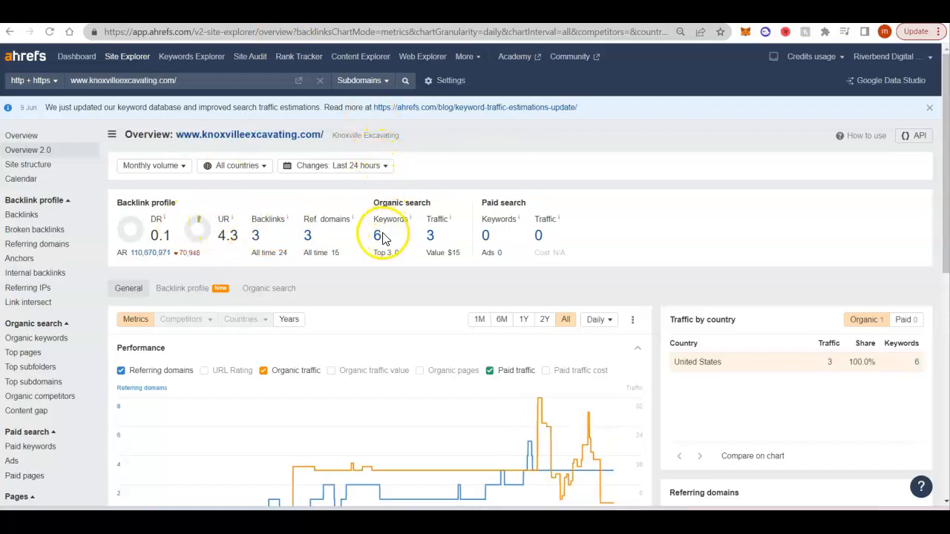
# - View knoxvilleexcavating.com's 6 US organic keywords in the Organic keywords report
pyautogui.click(378, 235)
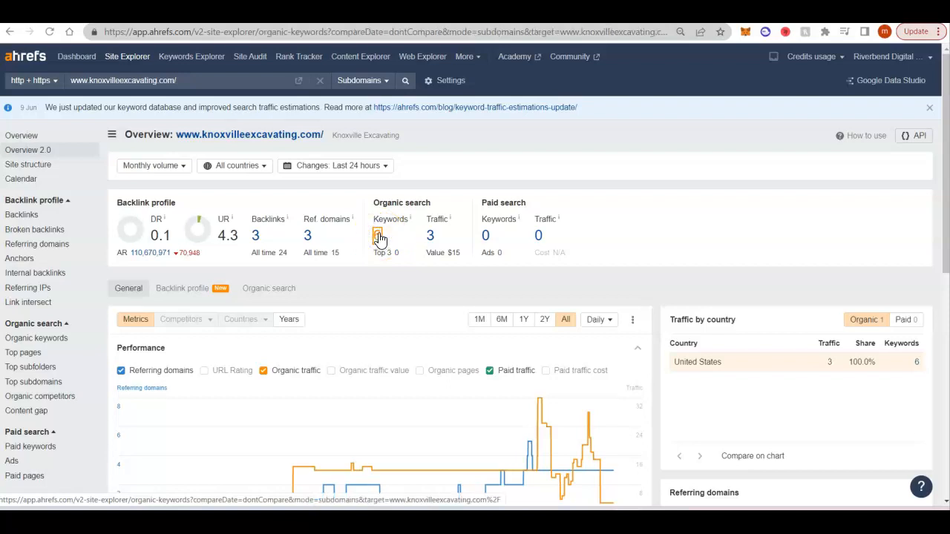
pyautogui.click(378, 234)
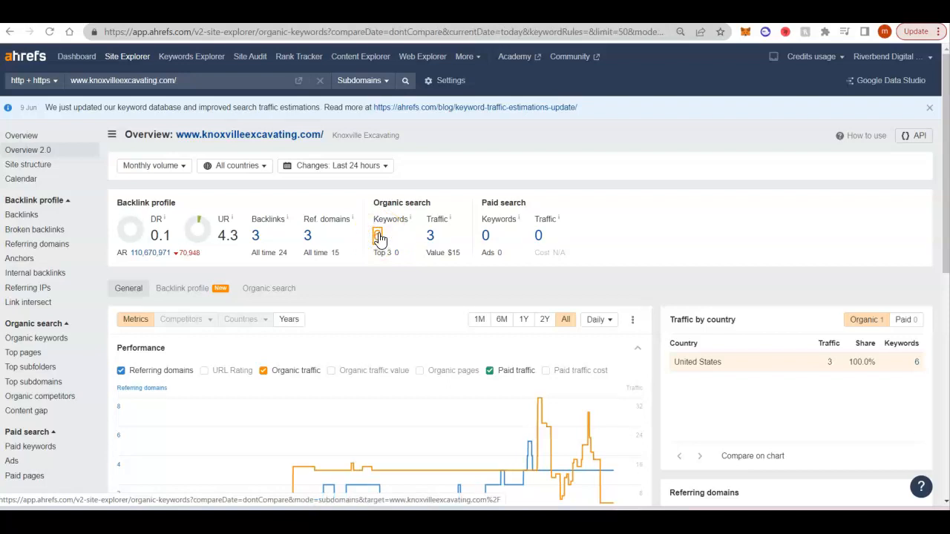
pyautogui.click(377, 235)
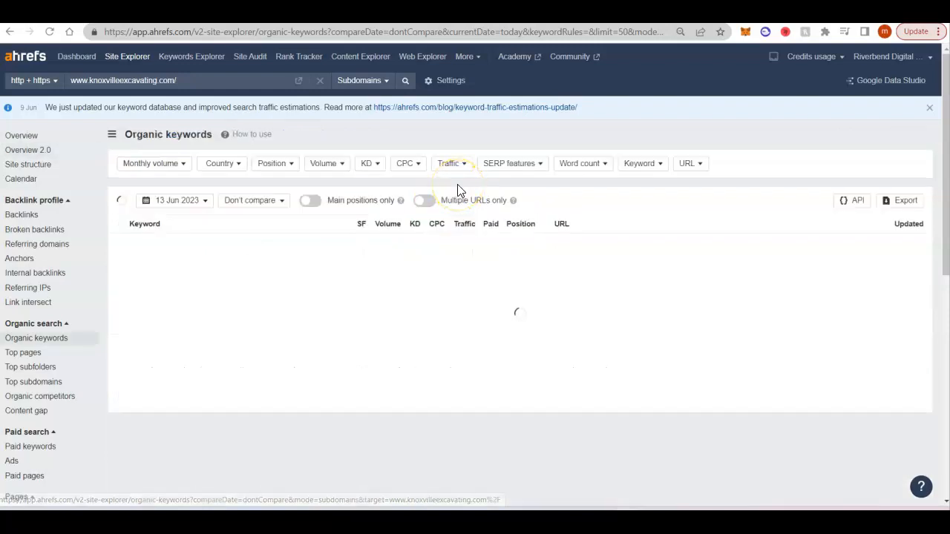
pyautogui.click(223, 163)
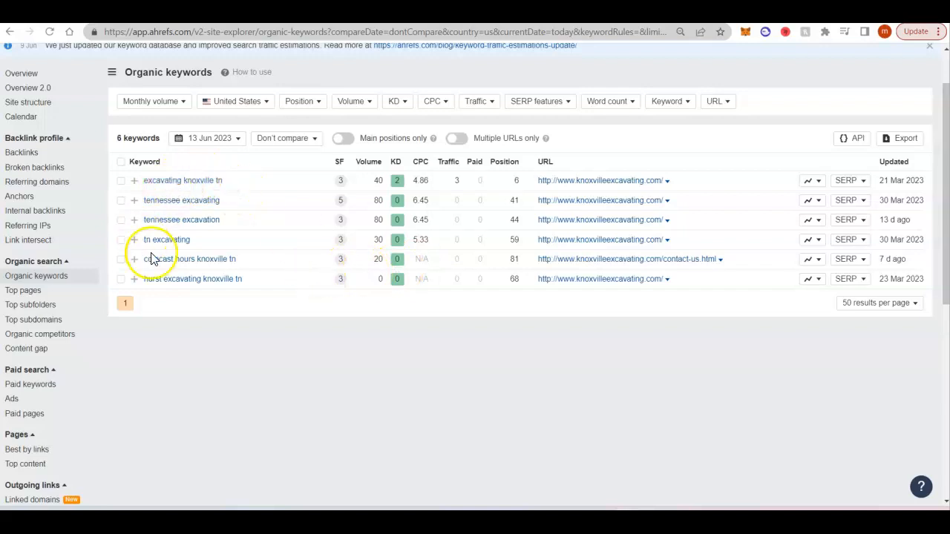
pyautogui.moveTo(199, 270)
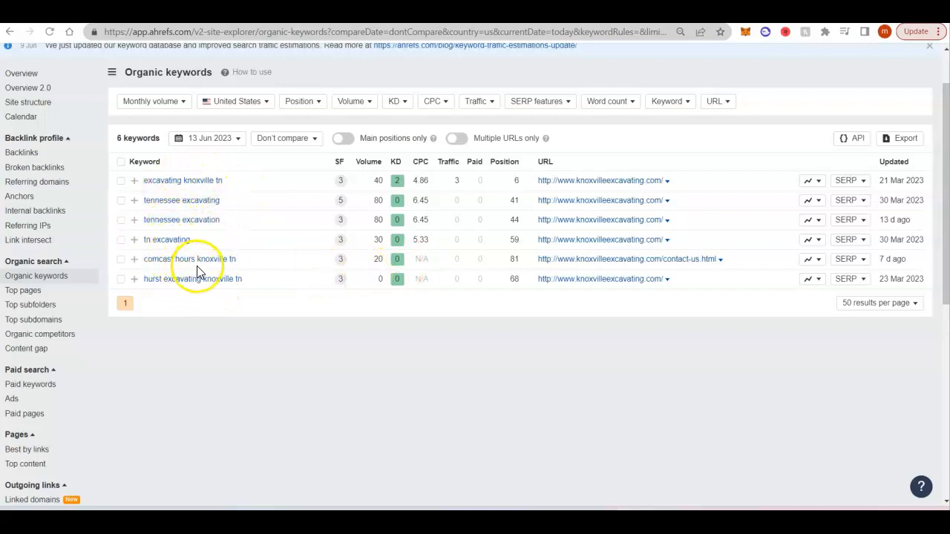
pyautogui.moveTo(380, 180)
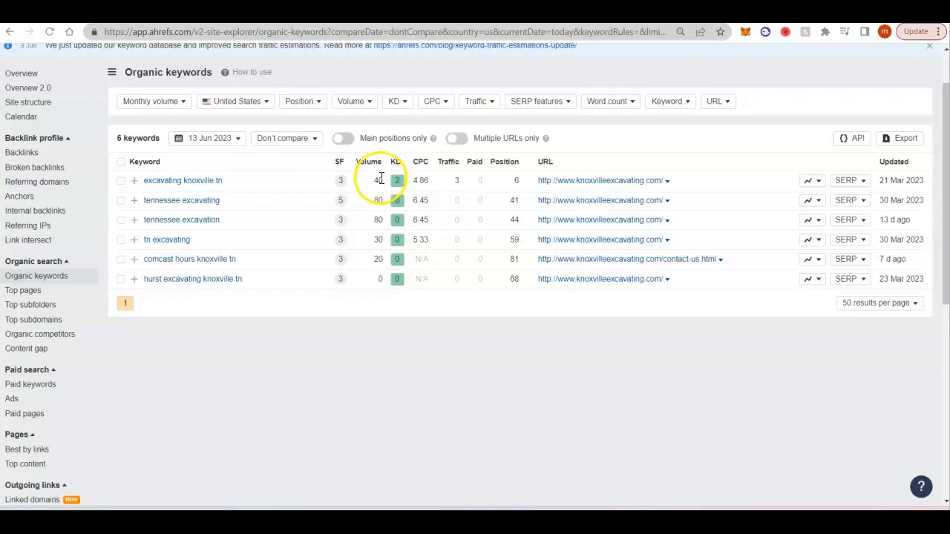
pyautogui.moveTo(386, 239)
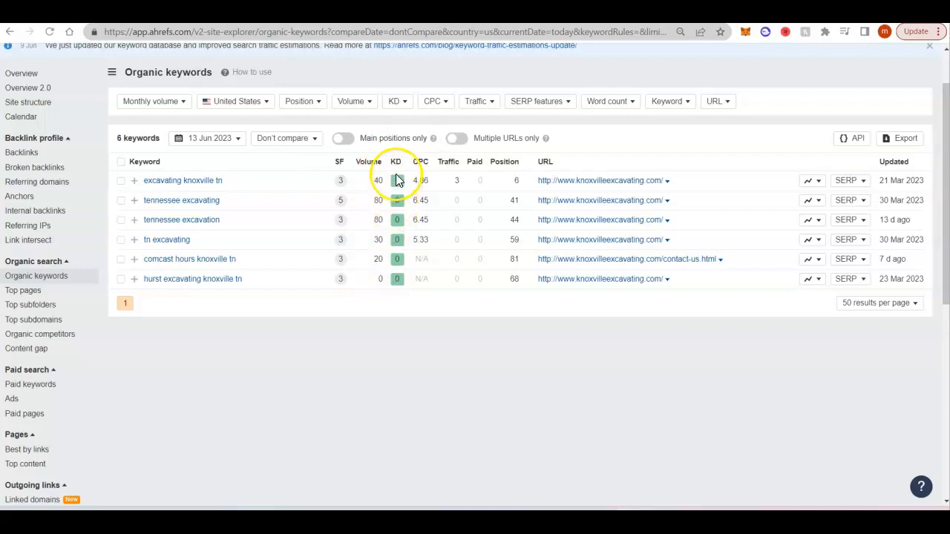
pyautogui.moveTo(394, 160)
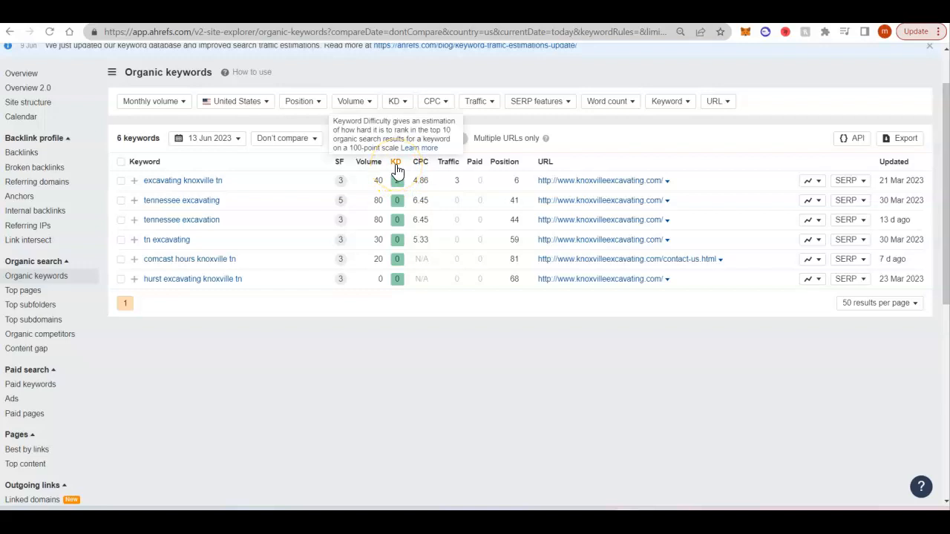
pyautogui.click(398, 181)
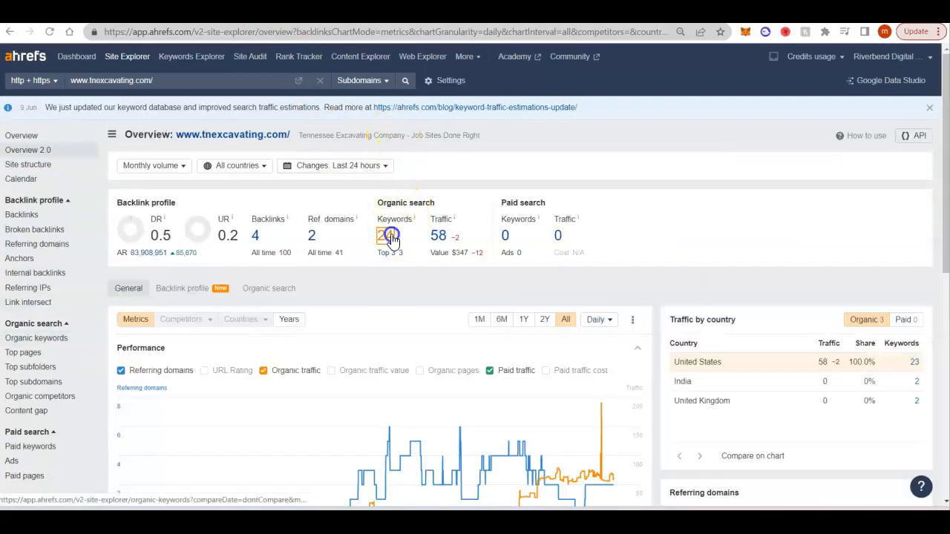
# - View tnexcavating.com's 23 US organic keywords, led by 'tennessee excavating' at position 1
pyautogui.click(389, 235)
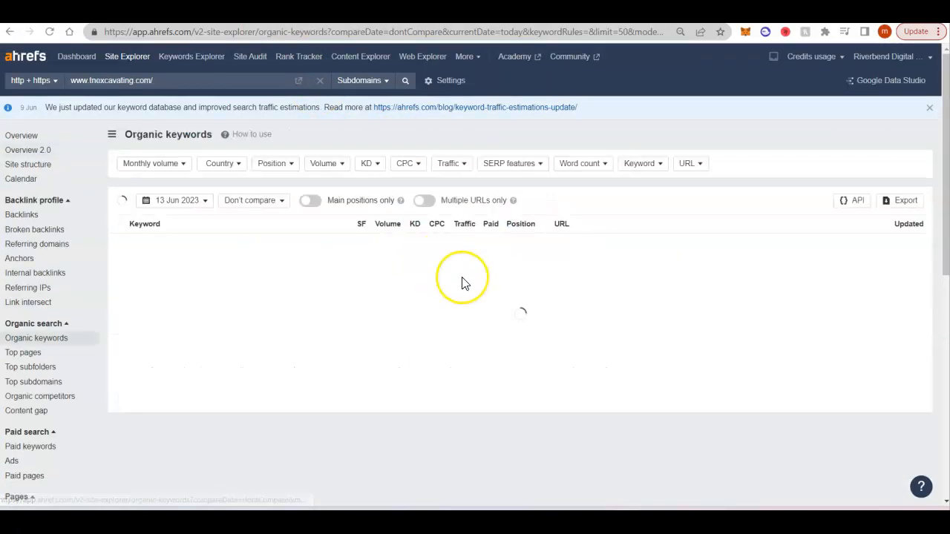
pyautogui.click(223, 164)
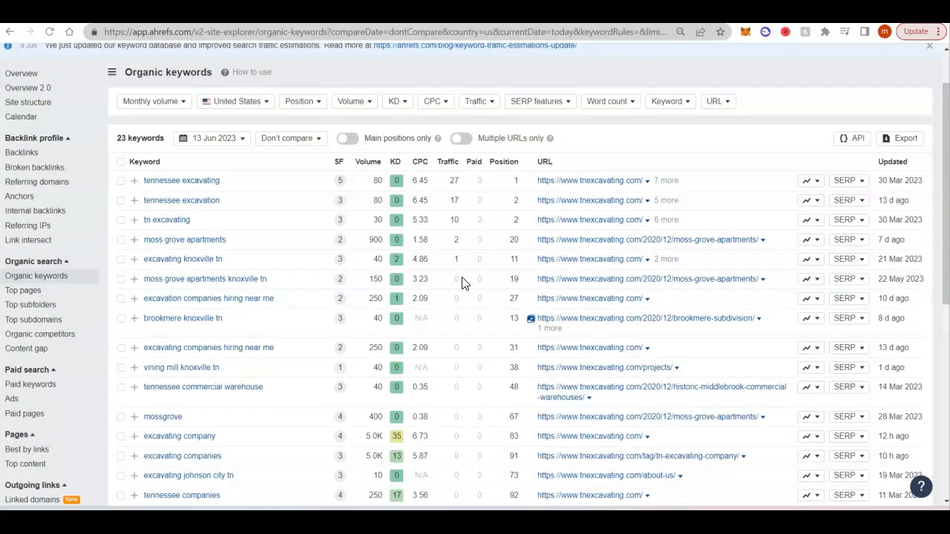
pyautogui.moveTo(266, 186)
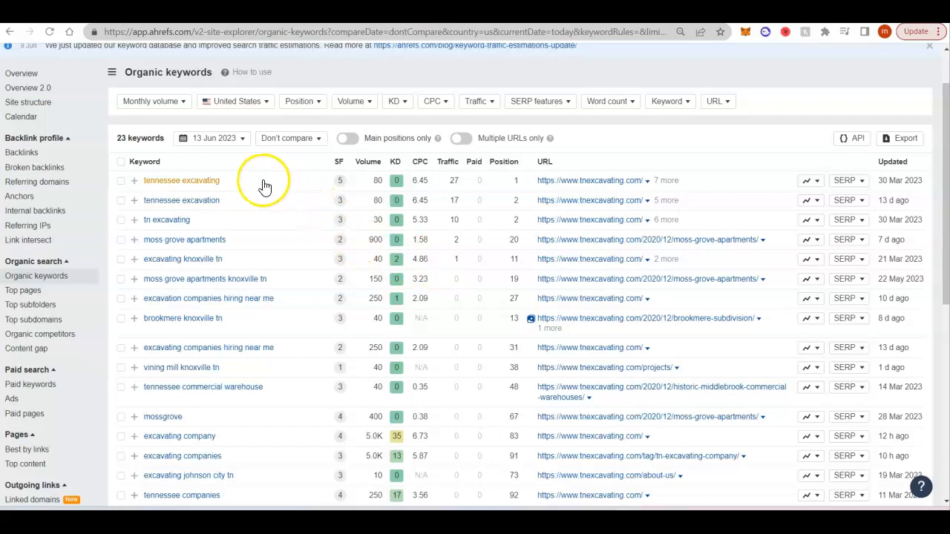
pyautogui.moveTo(493, 185)
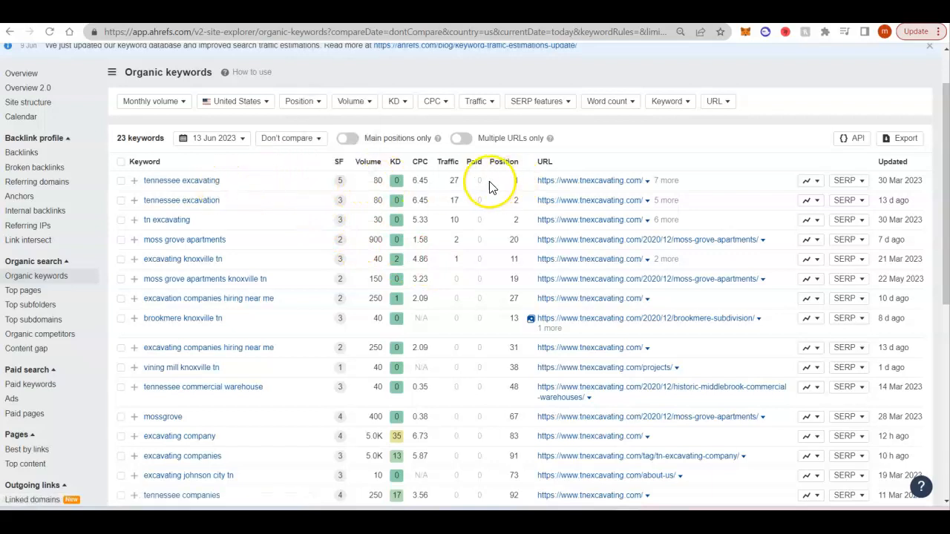
pyautogui.moveTo(374, 181)
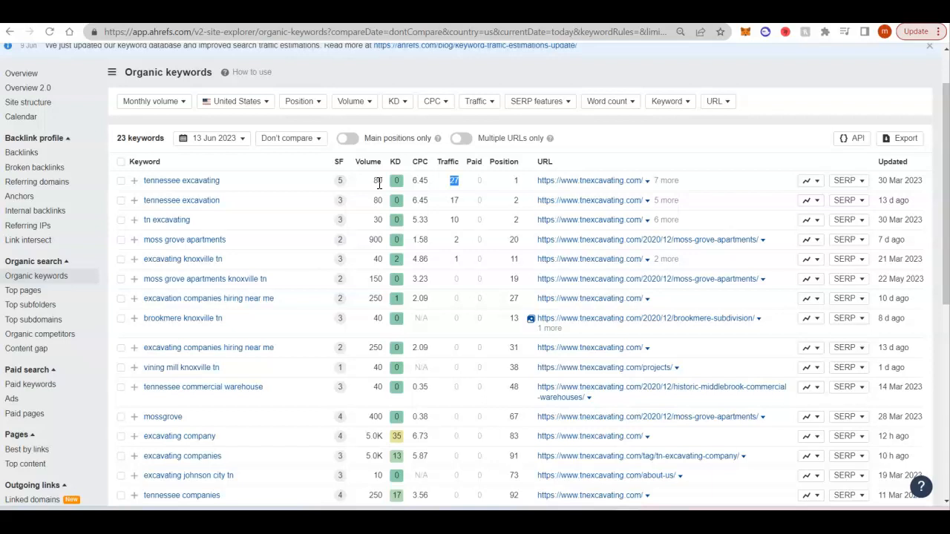
pyautogui.moveTo(340, 181)
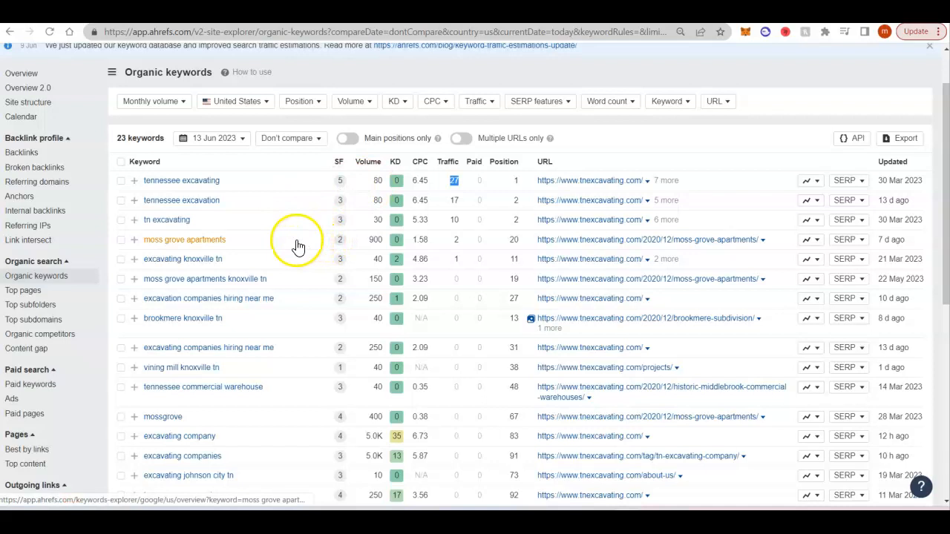
pyautogui.moveTo(296, 264)
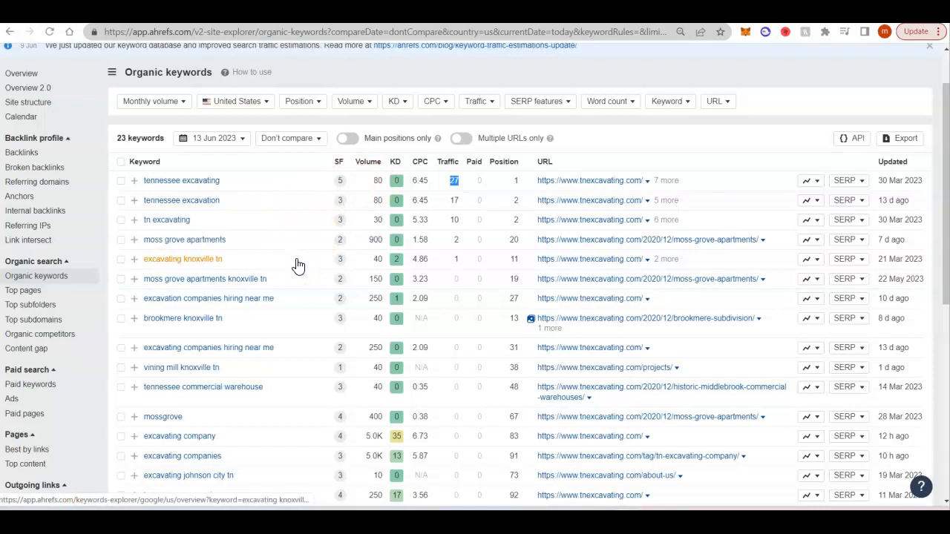
pyautogui.moveTo(289, 239)
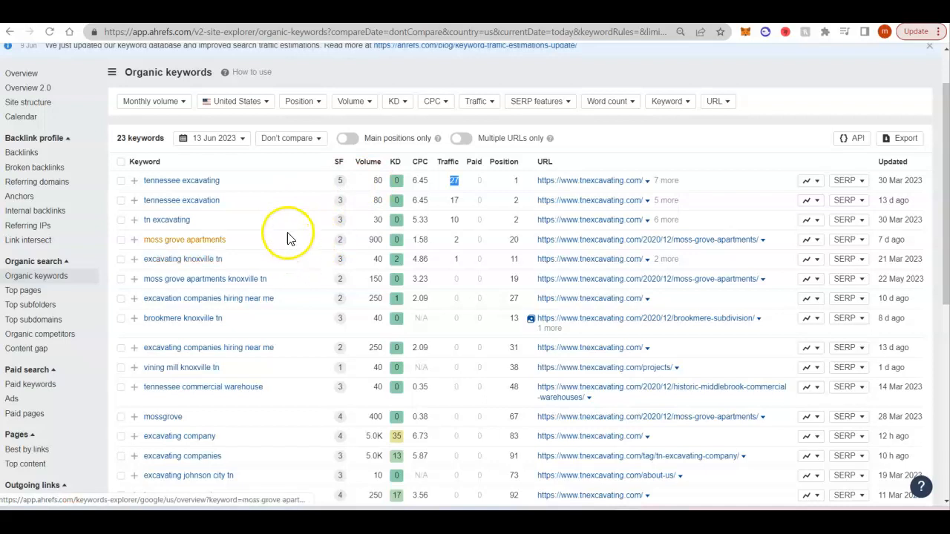
pyautogui.moveTo(314, 226)
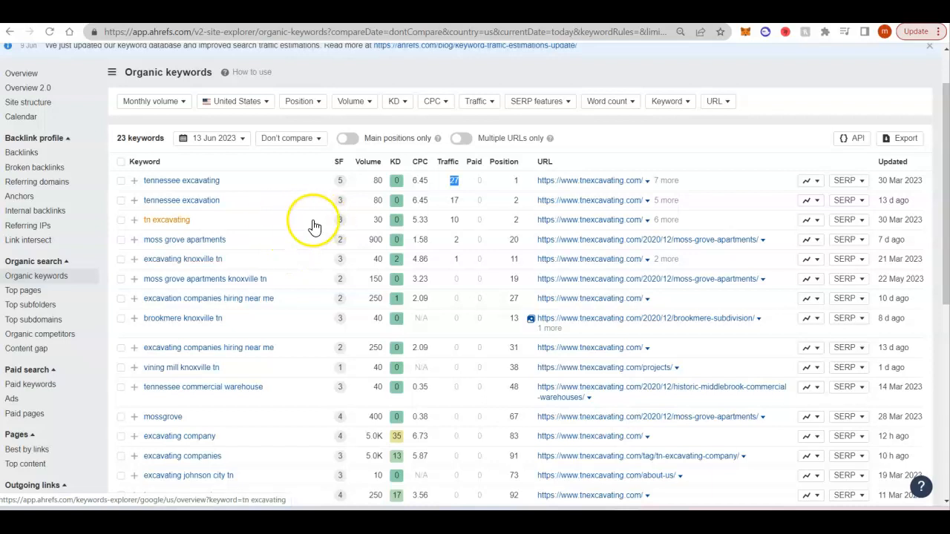
pyautogui.moveTo(273, 187)
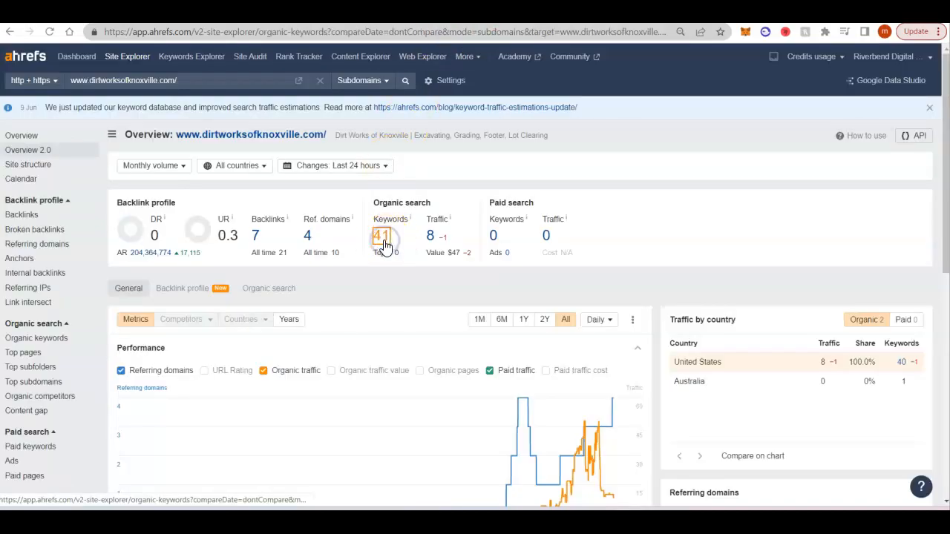
pyautogui.click(380, 234)
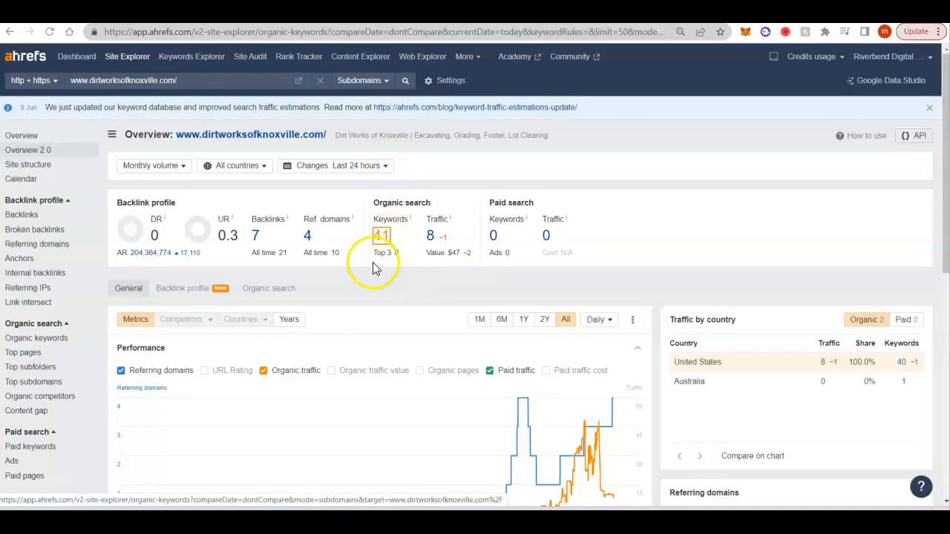
pyautogui.click(380, 235)
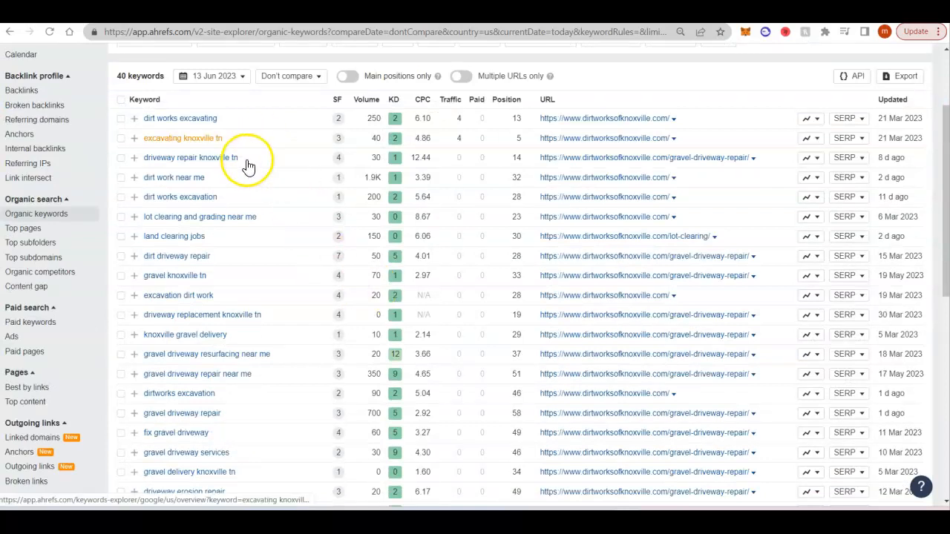
pyautogui.moveTo(255, 190)
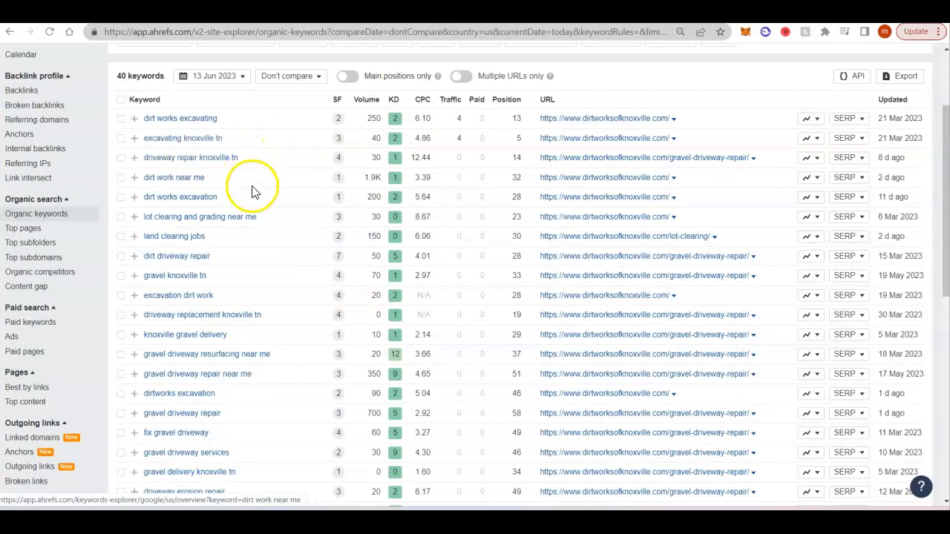
pyautogui.moveTo(255, 223)
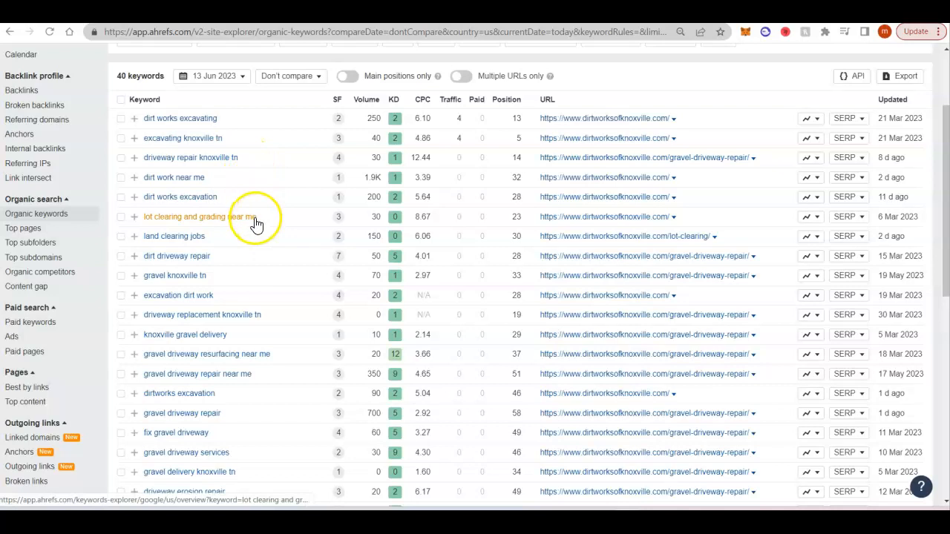
pyautogui.moveTo(279, 225)
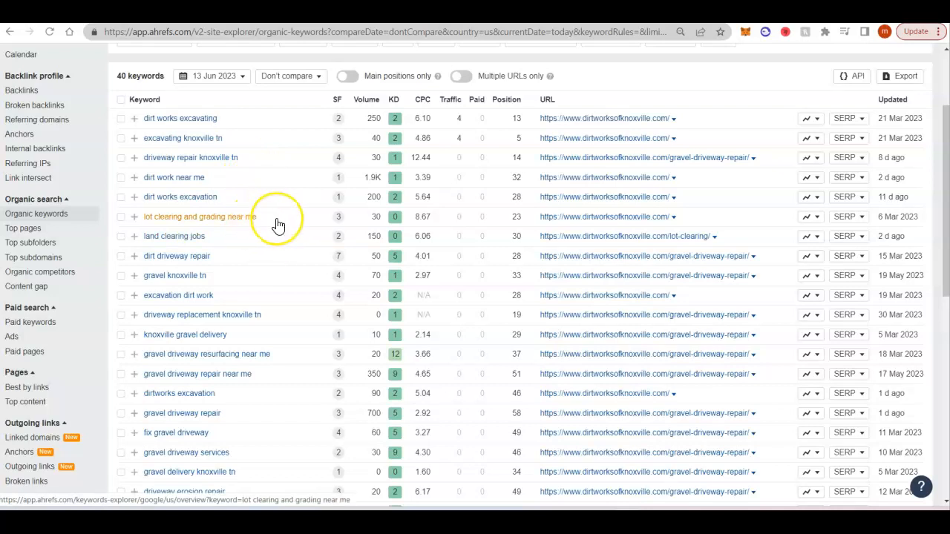
pyautogui.moveTo(279, 224)
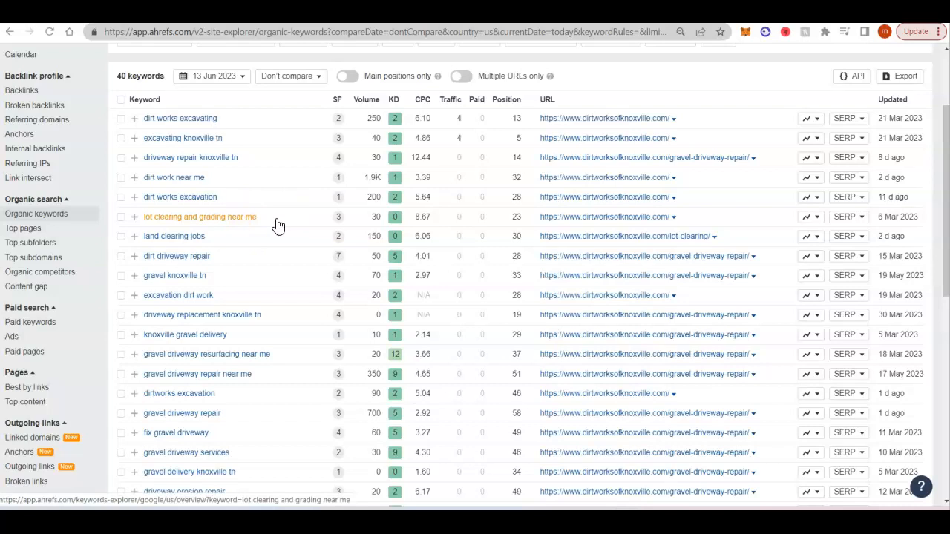
pyautogui.moveTo(279, 241)
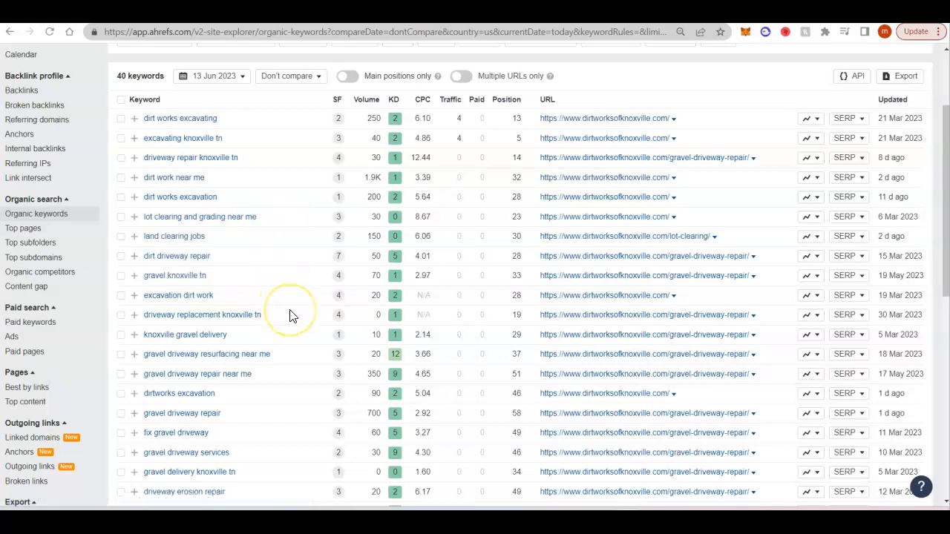
pyautogui.scroll(-3)
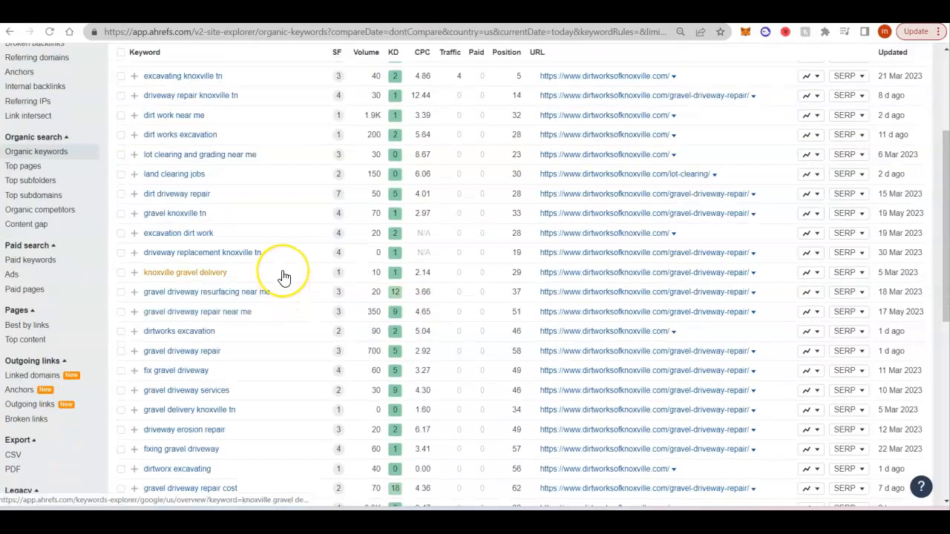
pyautogui.moveTo(294, 303)
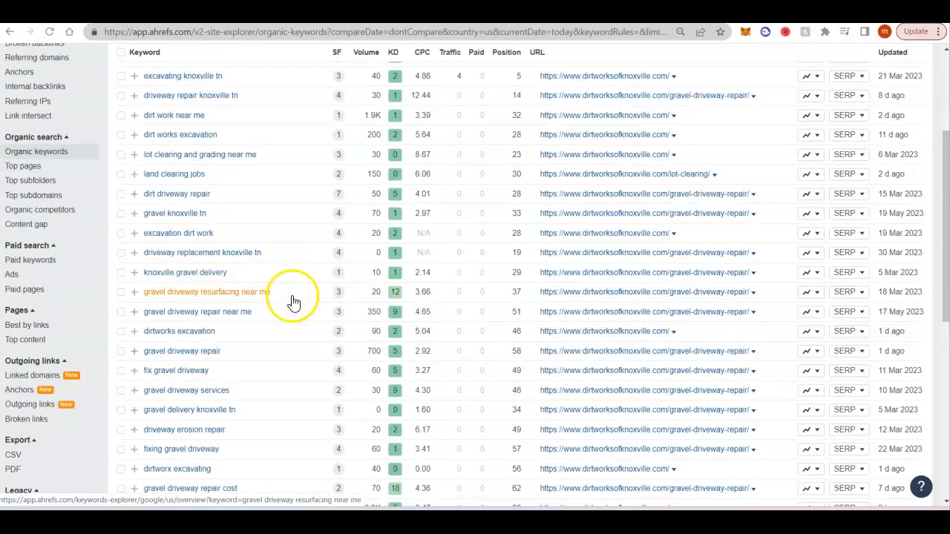
pyautogui.moveTo(296, 320)
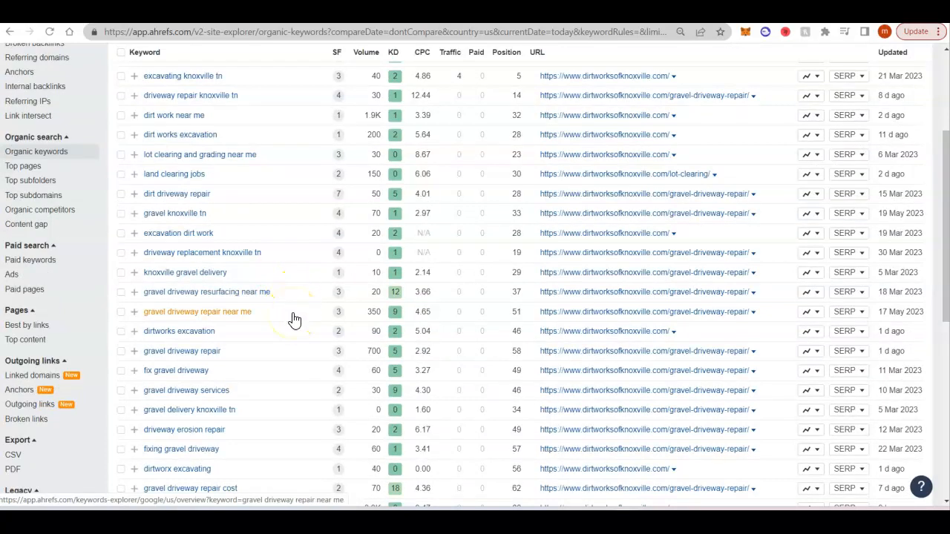
pyautogui.scroll(-3)
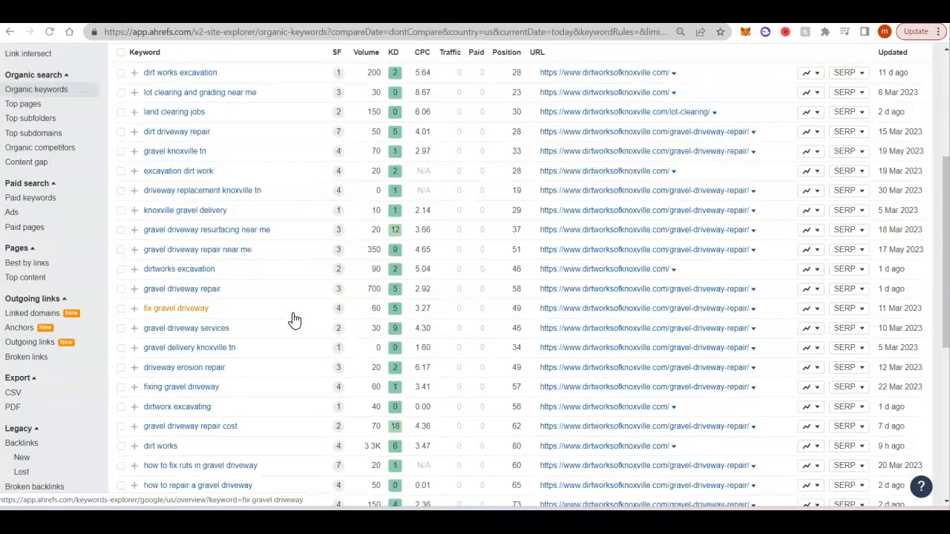
pyautogui.scroll(-3)
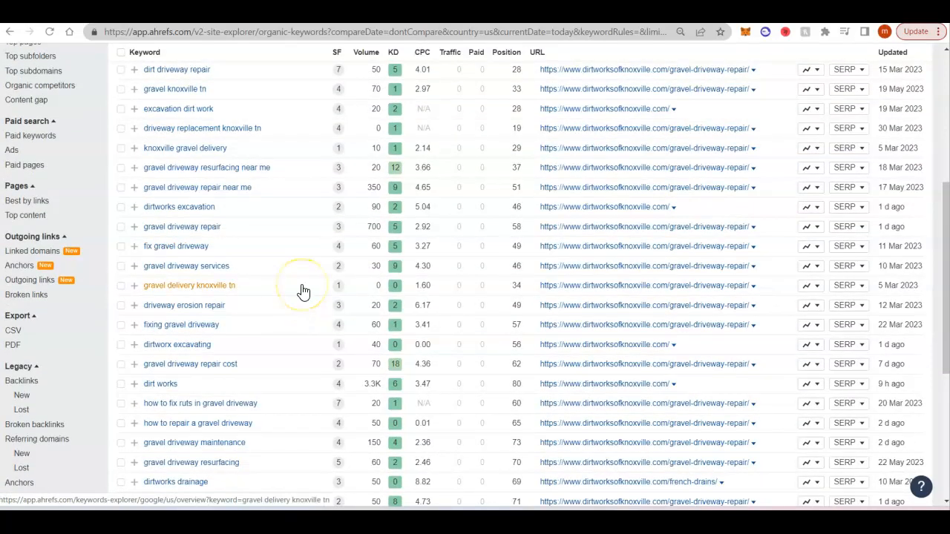
pyautogui.moveTo(288, 310)
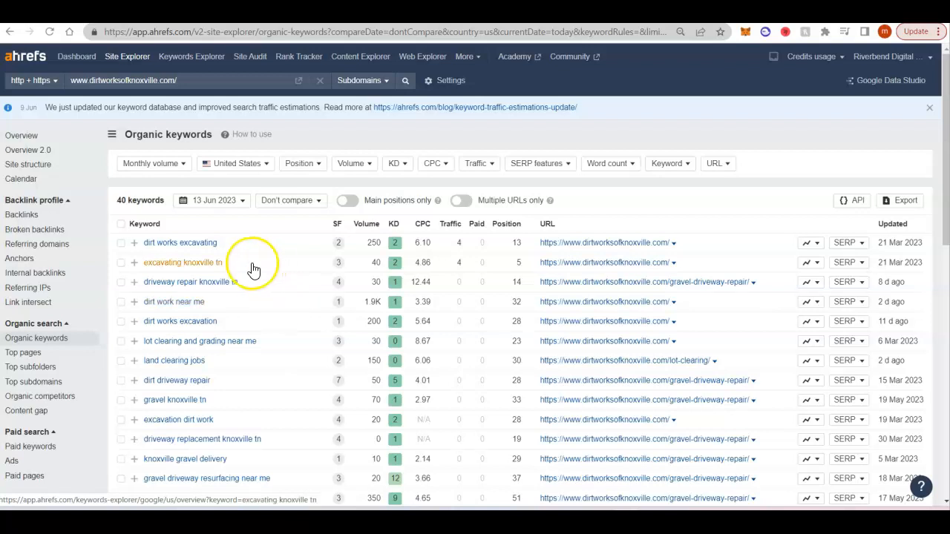
pyautogui.moveTo(290, 270)
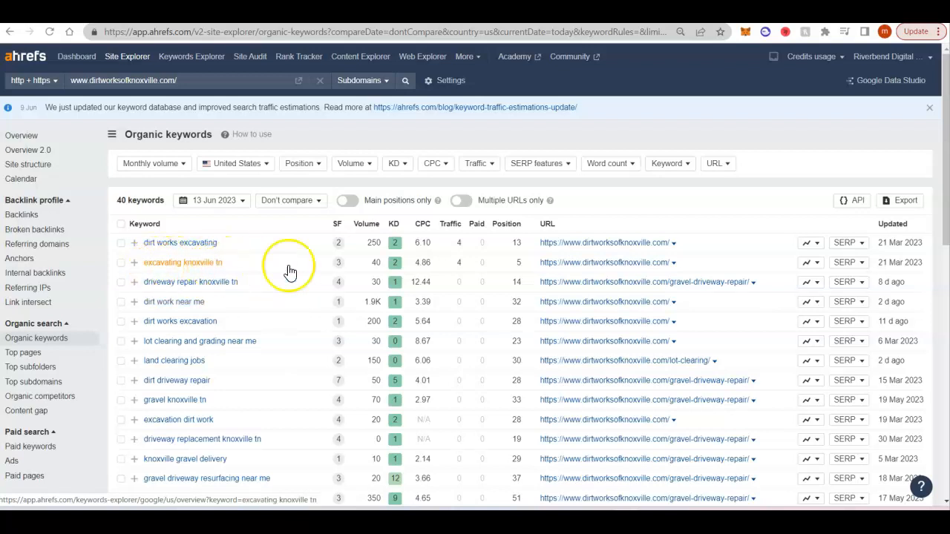
pyautogui.moveTo(291, 271)
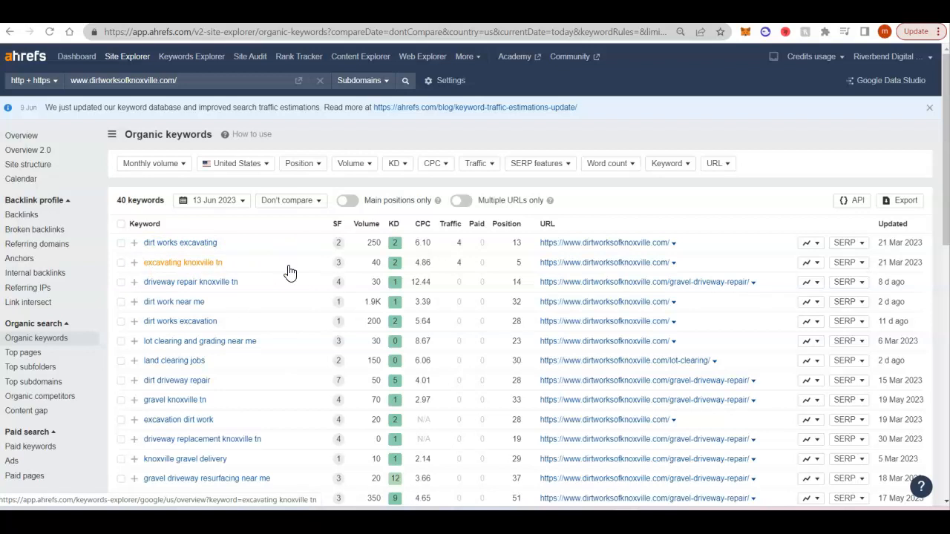
pyautogui.moveTo(219, 264)
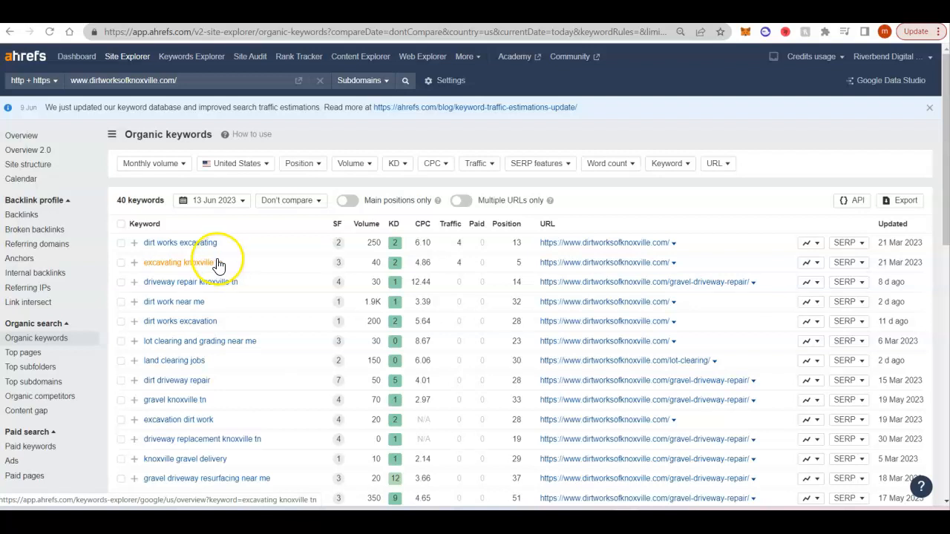
pyautogui.moveTo(178, 270)
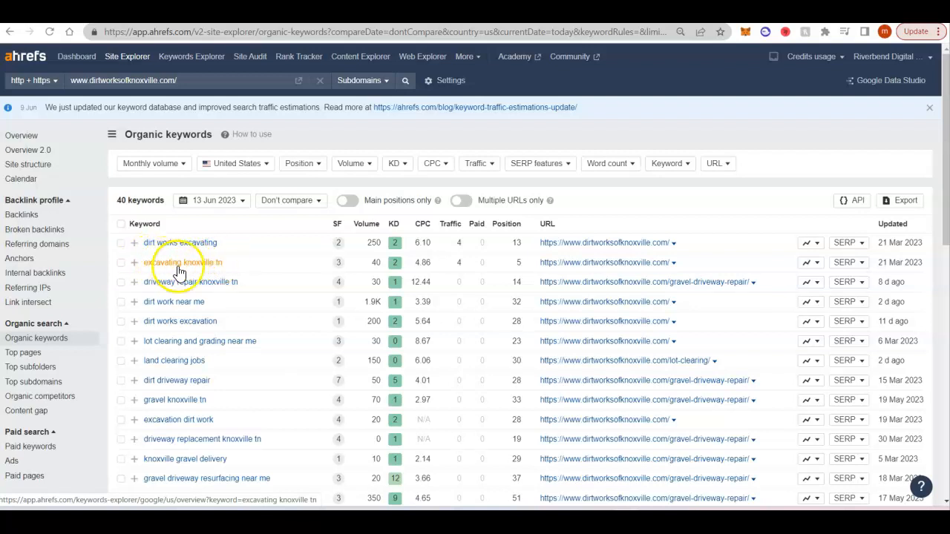
pyautogui.moveTo(234, 270)
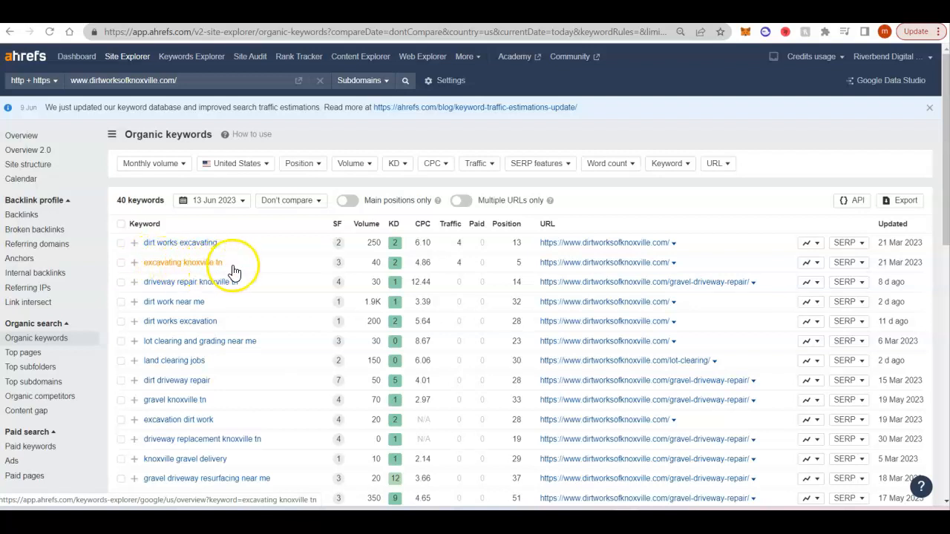
pyautogui.moveTo(333, 270)
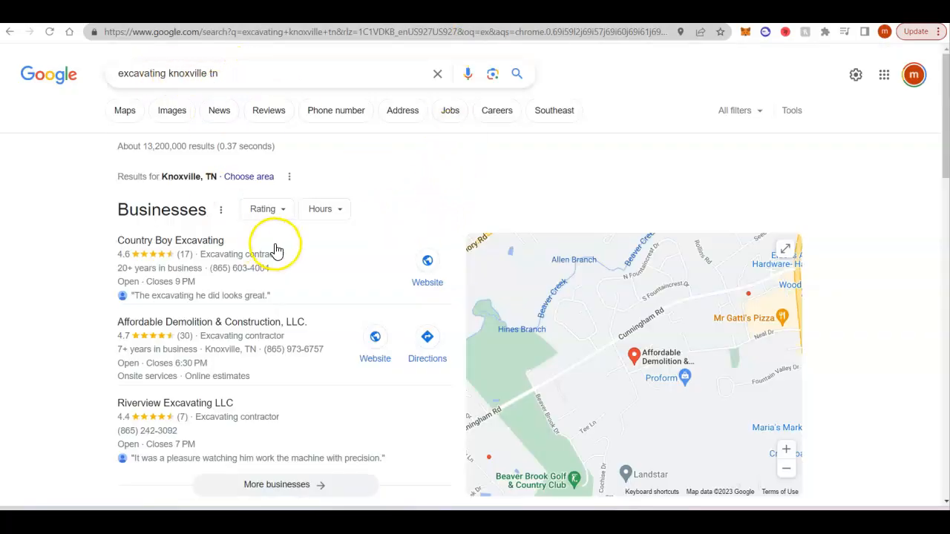
pyautogui.scroll(-3)
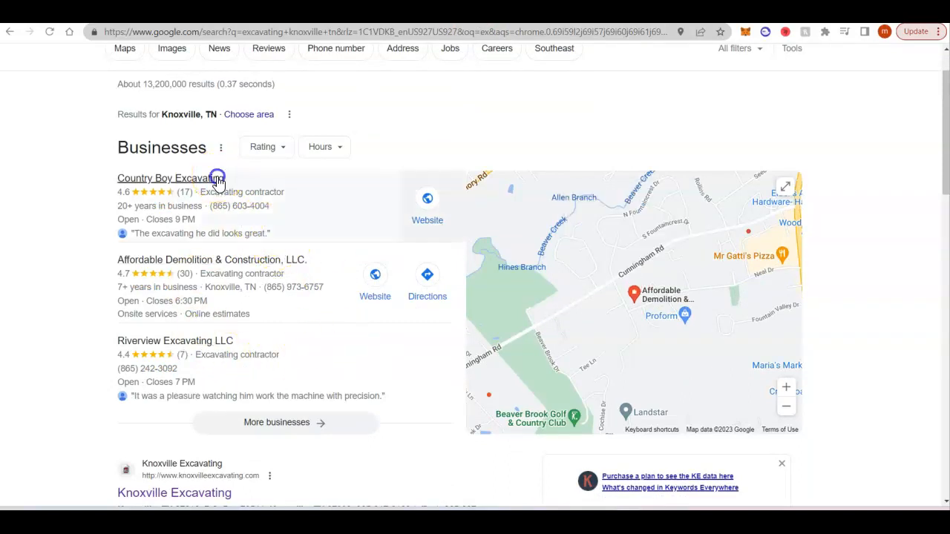
pyautogui.click(165, 178)
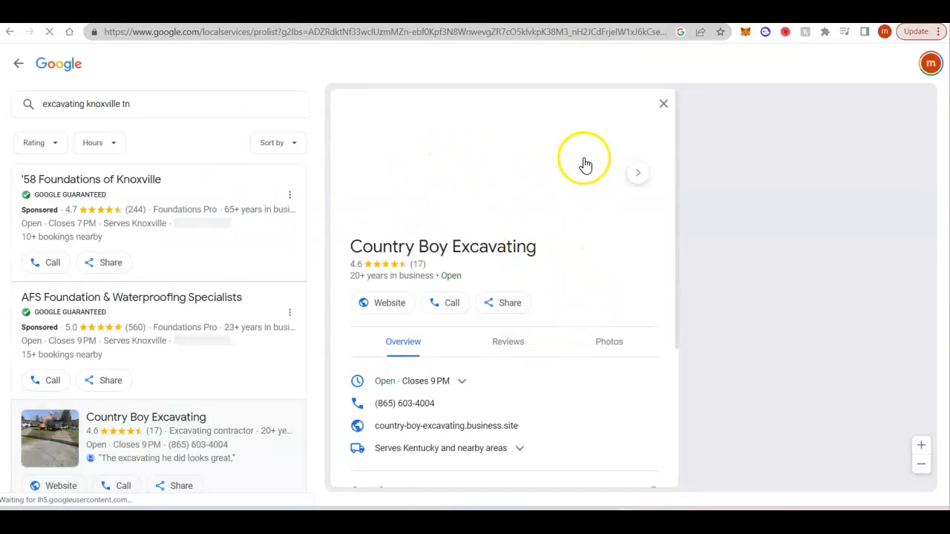
pyautogui.moveTo(460, 214)
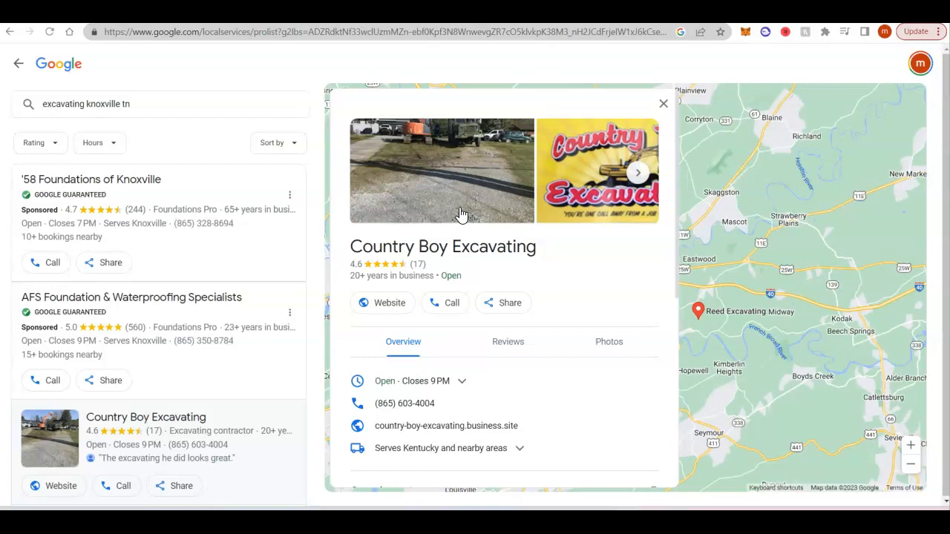
pyautogui.scroll(-3)
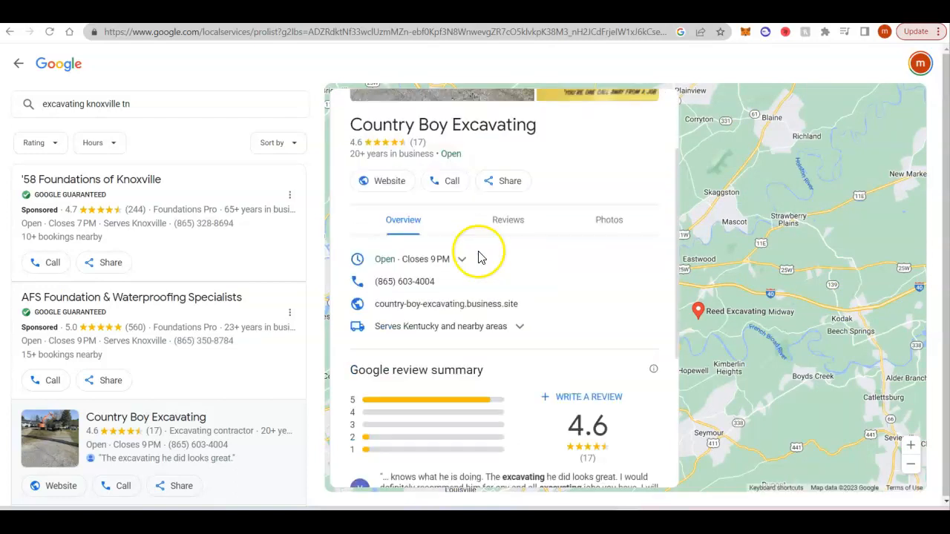
pyautogui.scroll(-3)
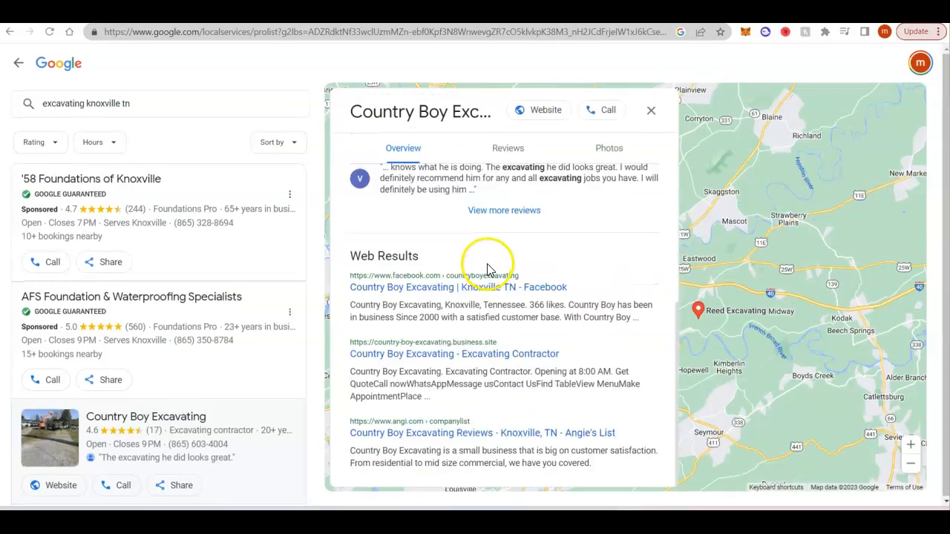
pyautogui.scroll(-3)
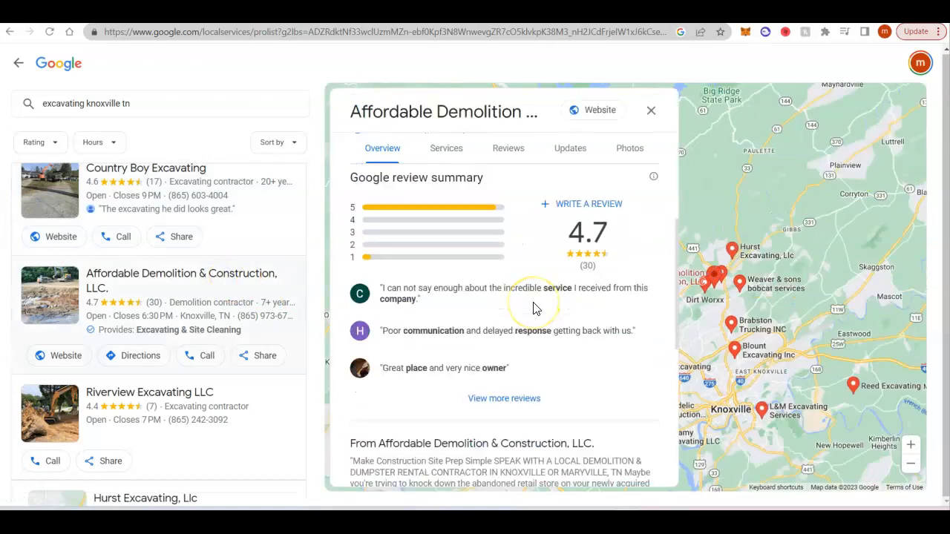
# - Review Affordable Demolition & Construction, LLC.'s profile services, address and review summary
pyautogui.scroll(-3)
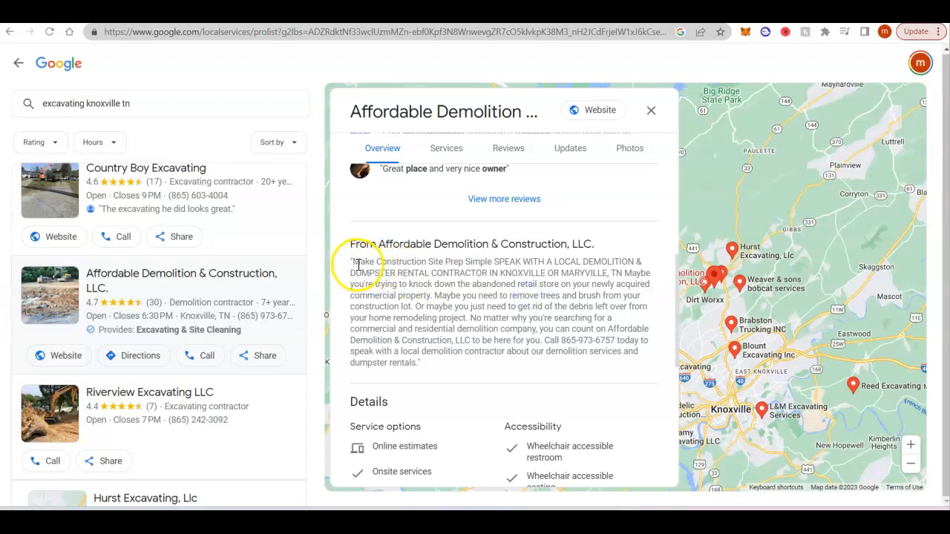
pyautogui.moveTo(355, 261); pyautogui.dragTo(418, 363)
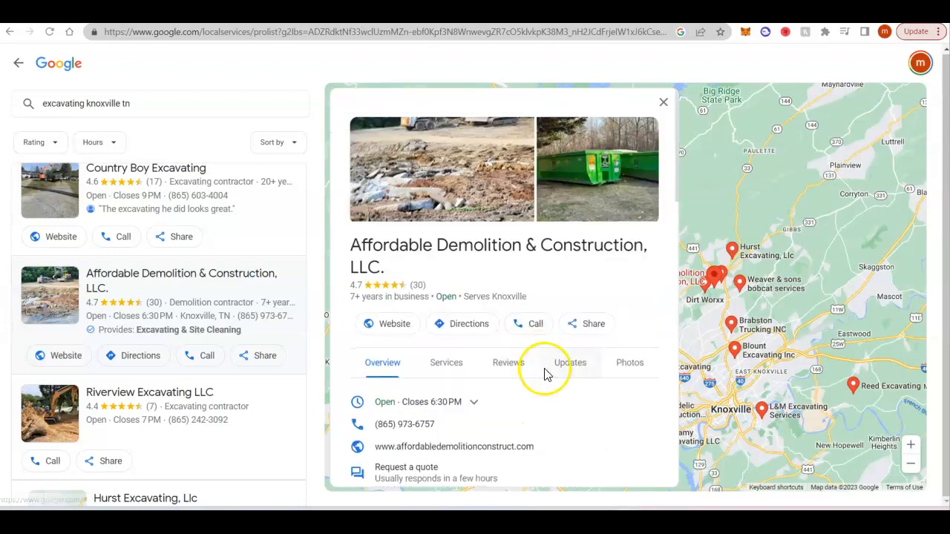
pyautogui.scroll(-3)
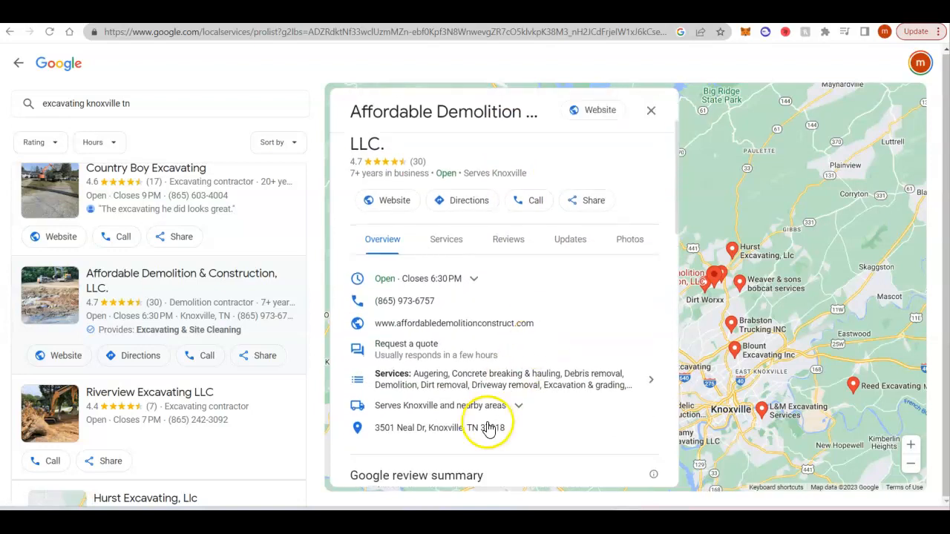
pyautogui.moveTo(582, 310)
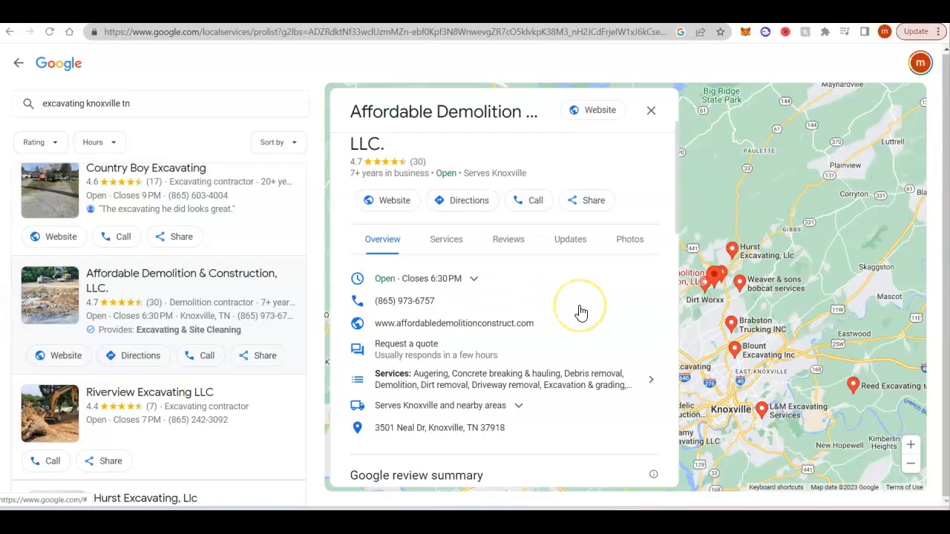
pyautogui.moveTo(582, 306)
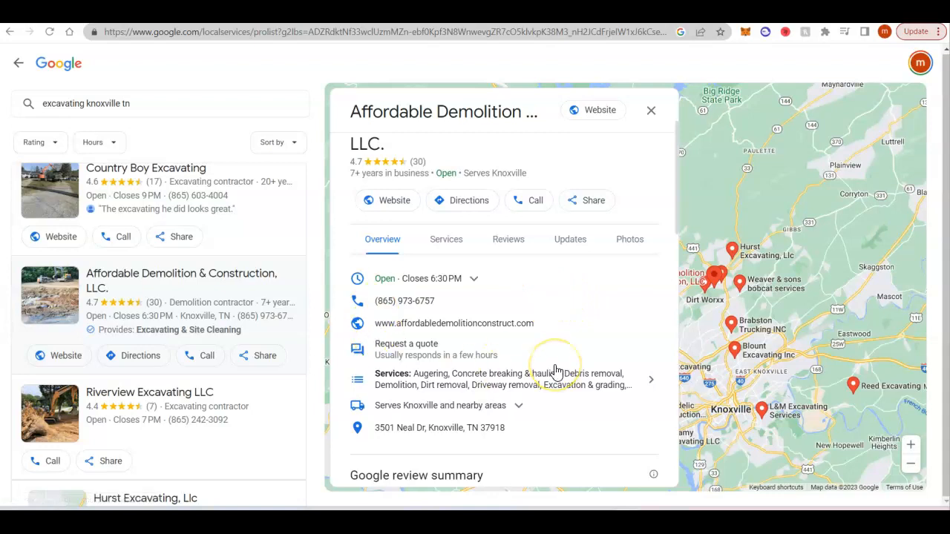
pyautogui.moveTo(67, 347)
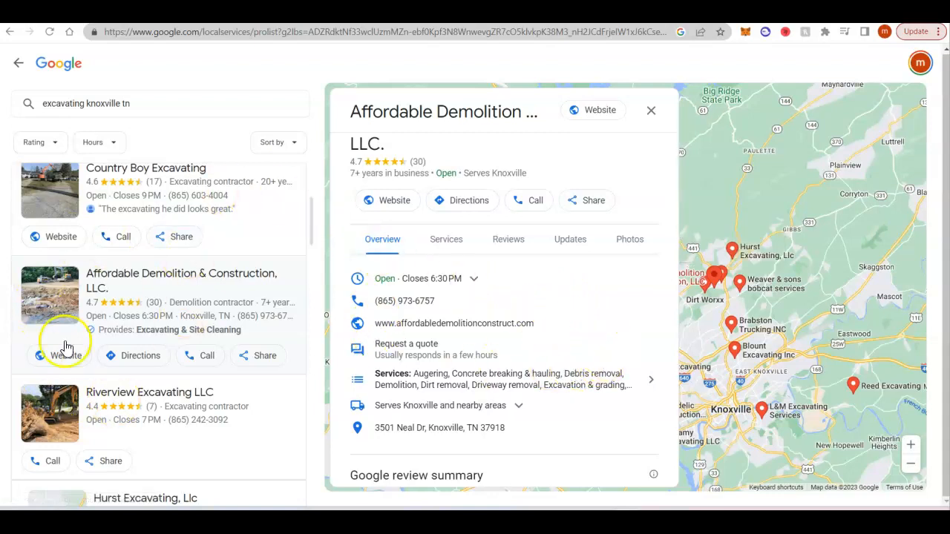
pyautogui.moveTo(208, 285)
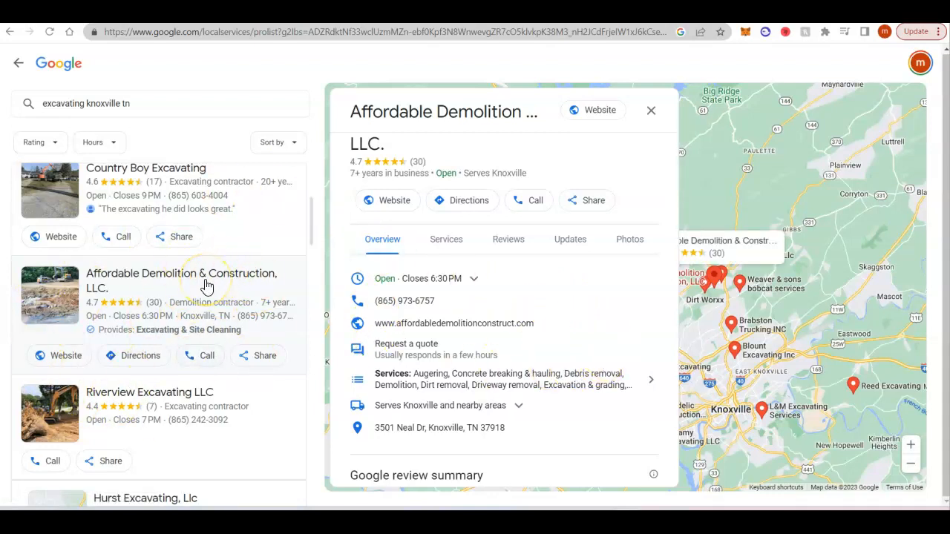